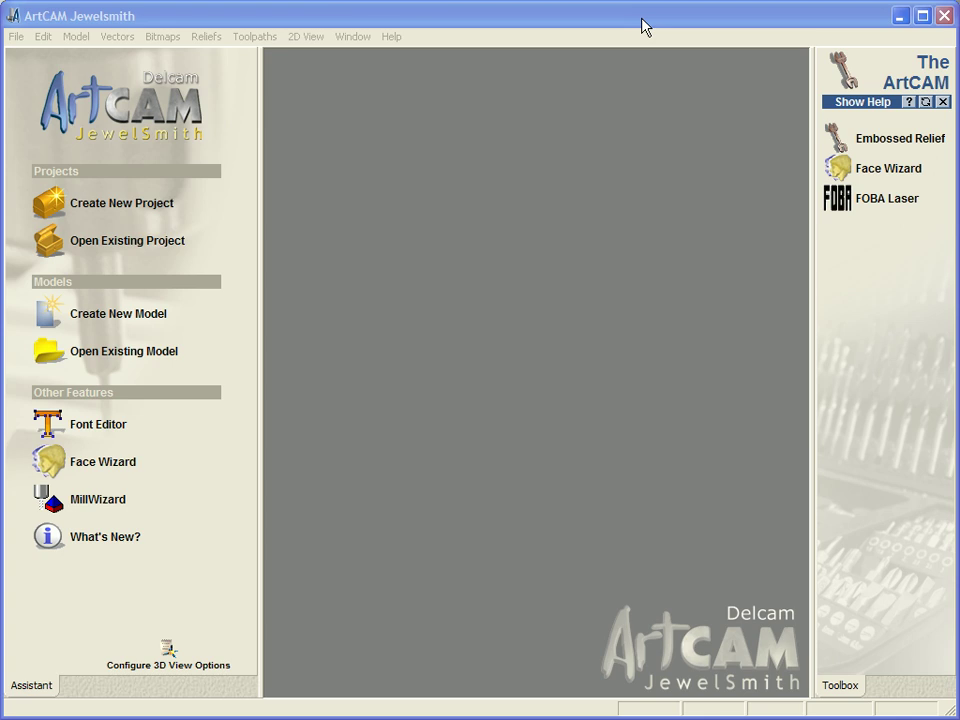
mouse_move(158, 248)
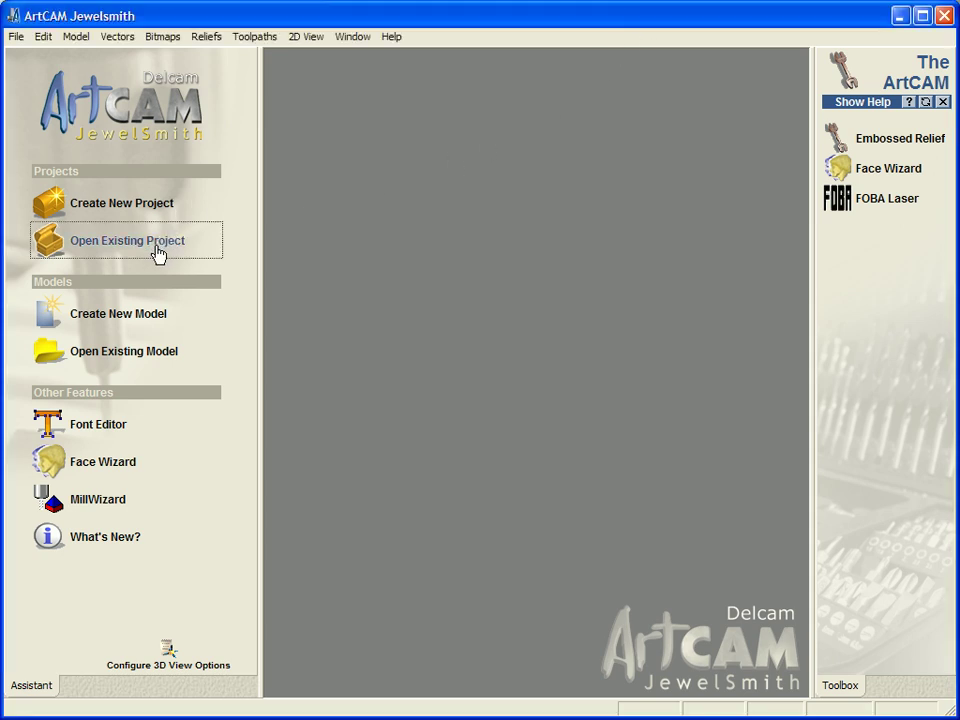
Open the signets project from the signets folder
click(127, 240)
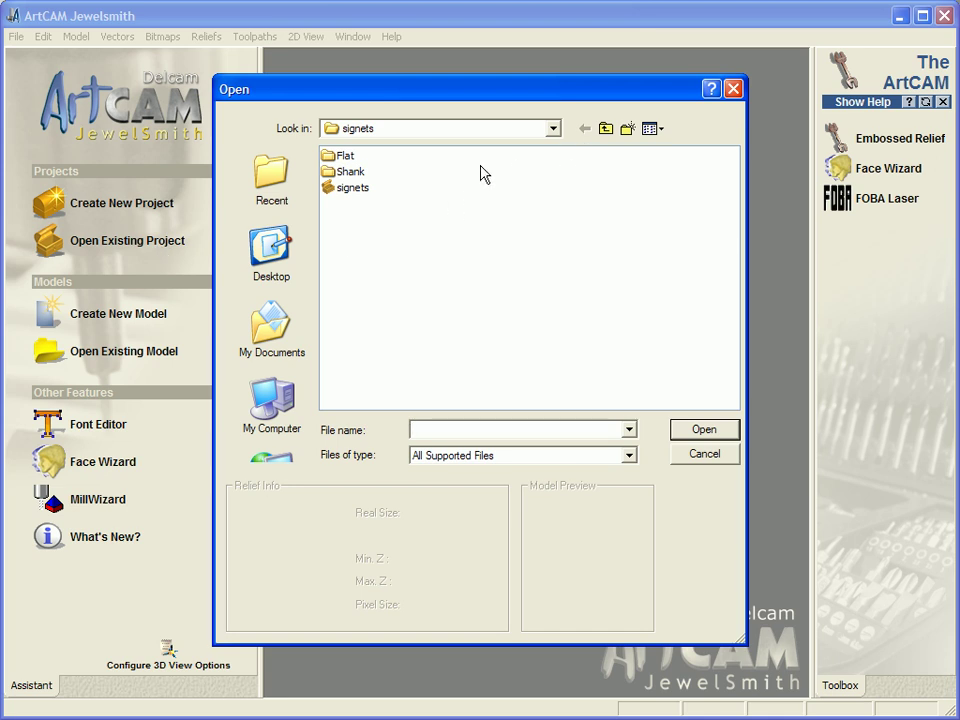
mouse_move(440, 180)
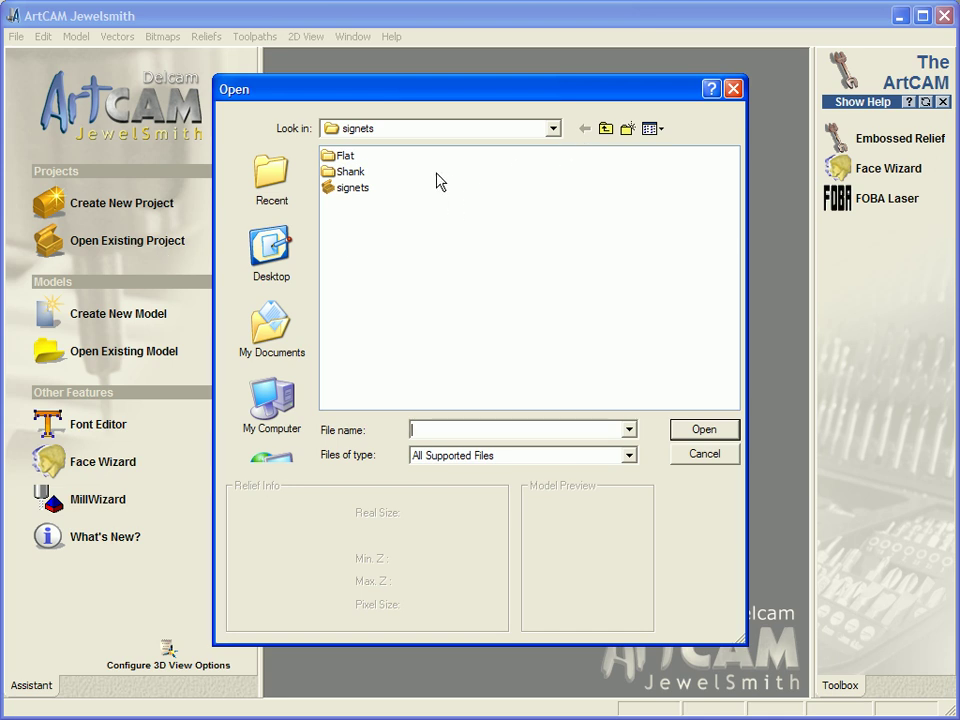
mouse_move(343, 193)
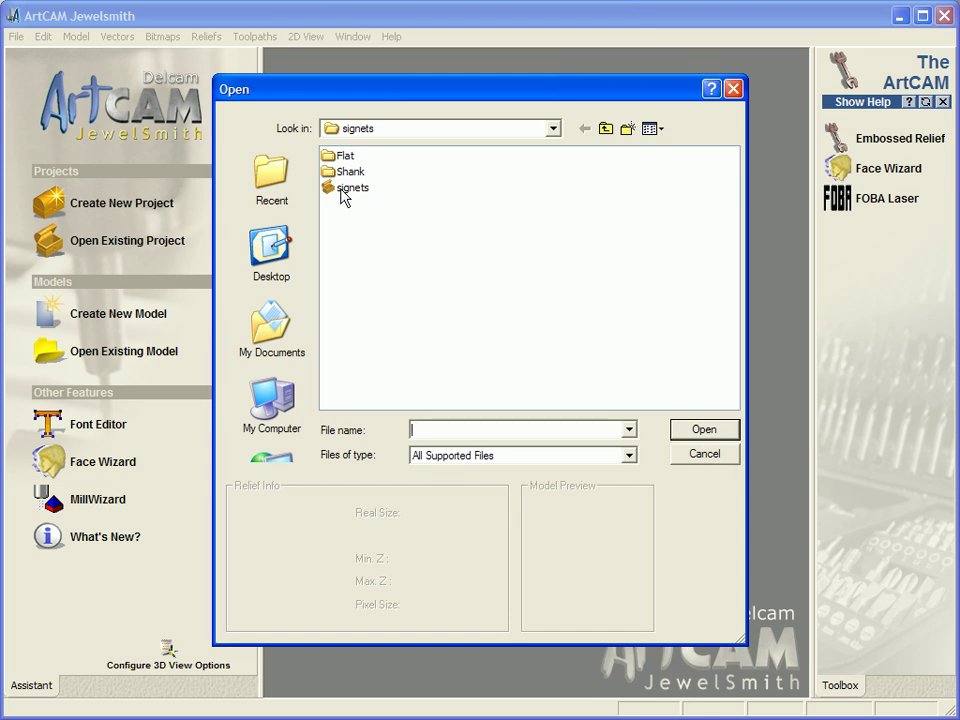
mouse_move(344, 165)
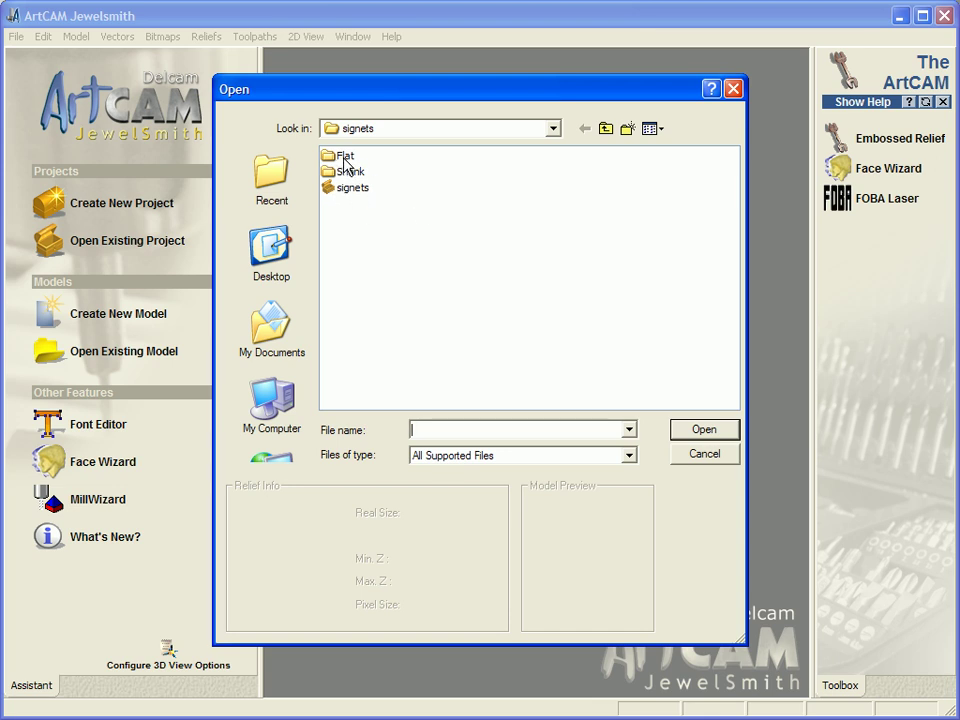
mouse_move(343, 190)
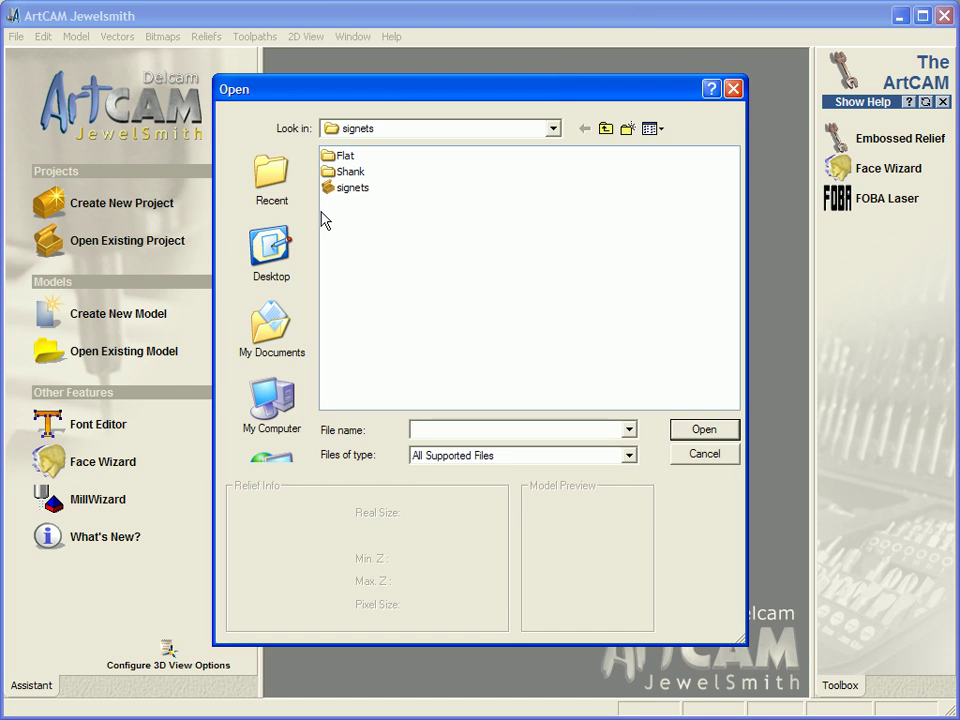
click(520, 429)
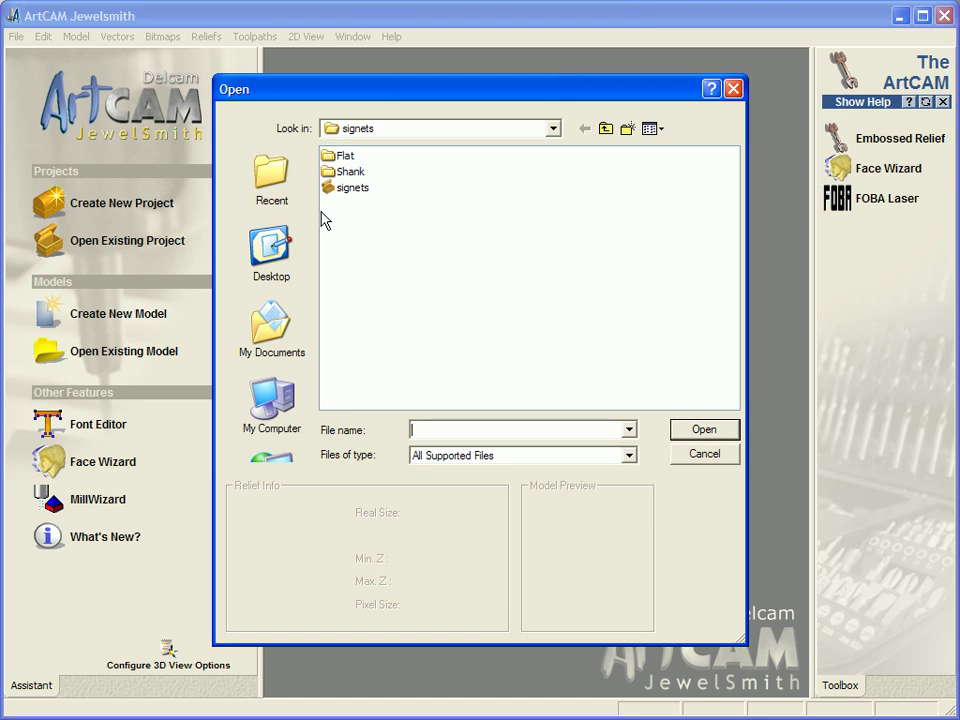
click(353, 188)
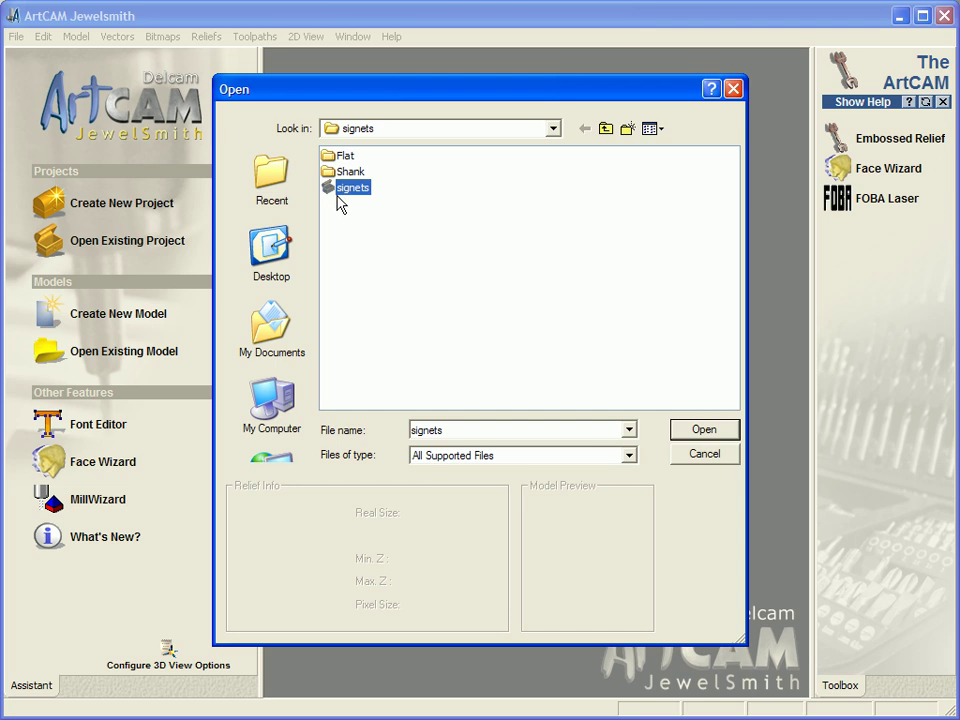
click(704, 429)
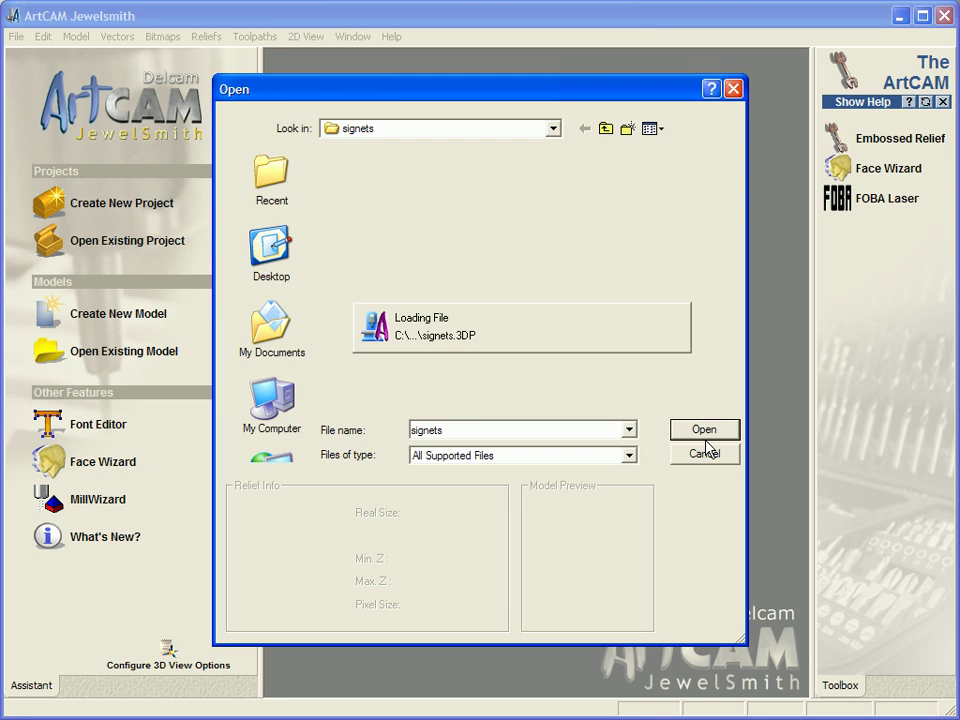
click(704, 429)
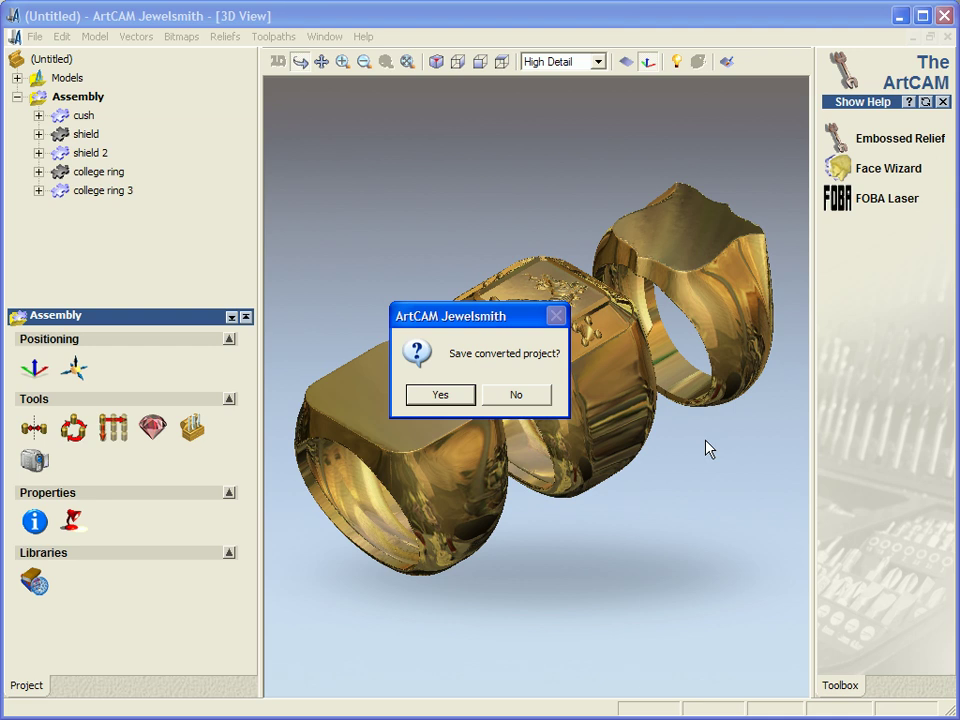
Decline saving the converted project, then hide every assembly part, including the cush ring
click(516, 394)
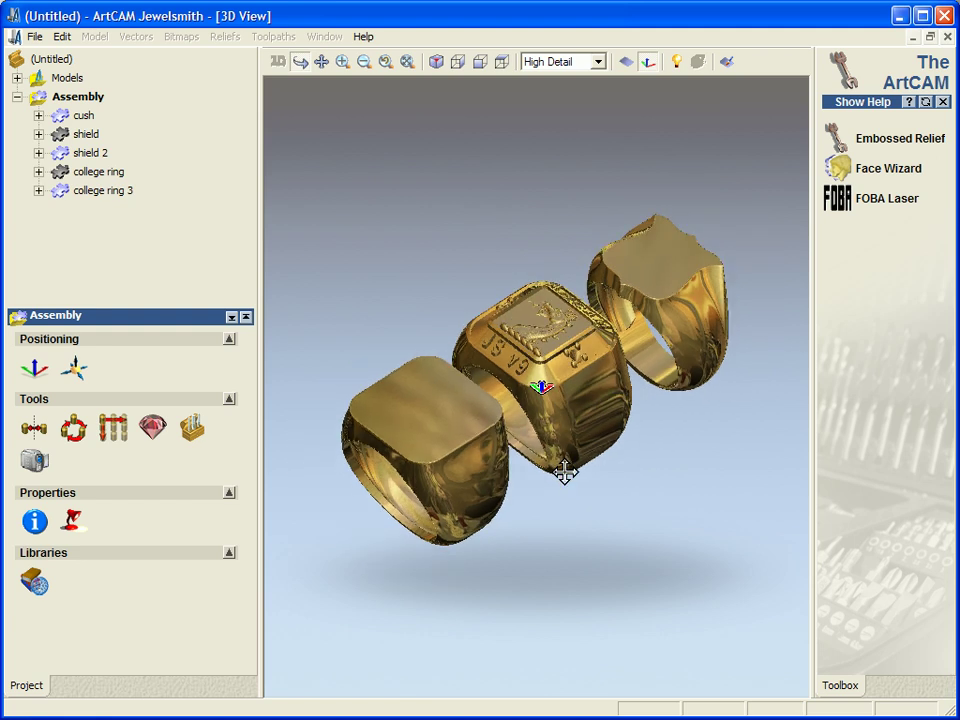
mouse_move(62, 107)
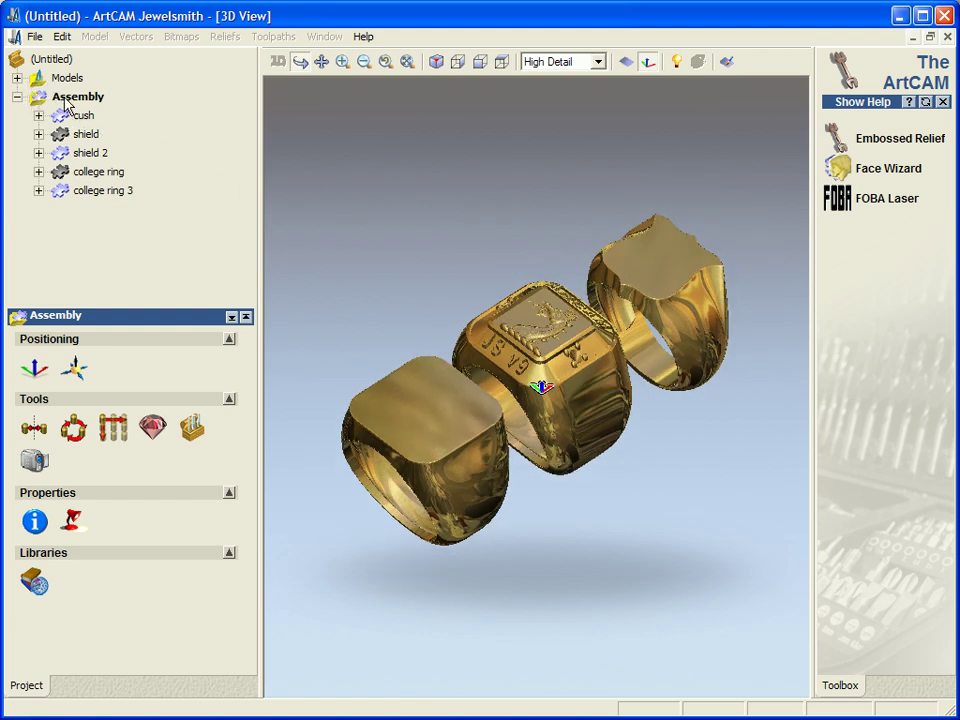
click(78, 96)
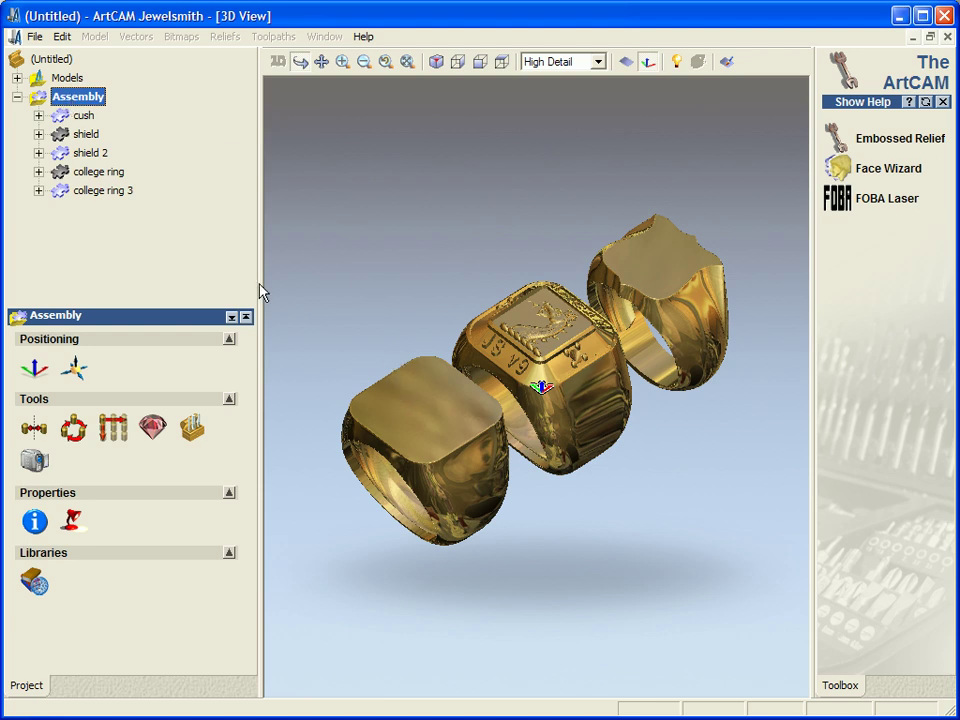
mouse_move(78, 118)
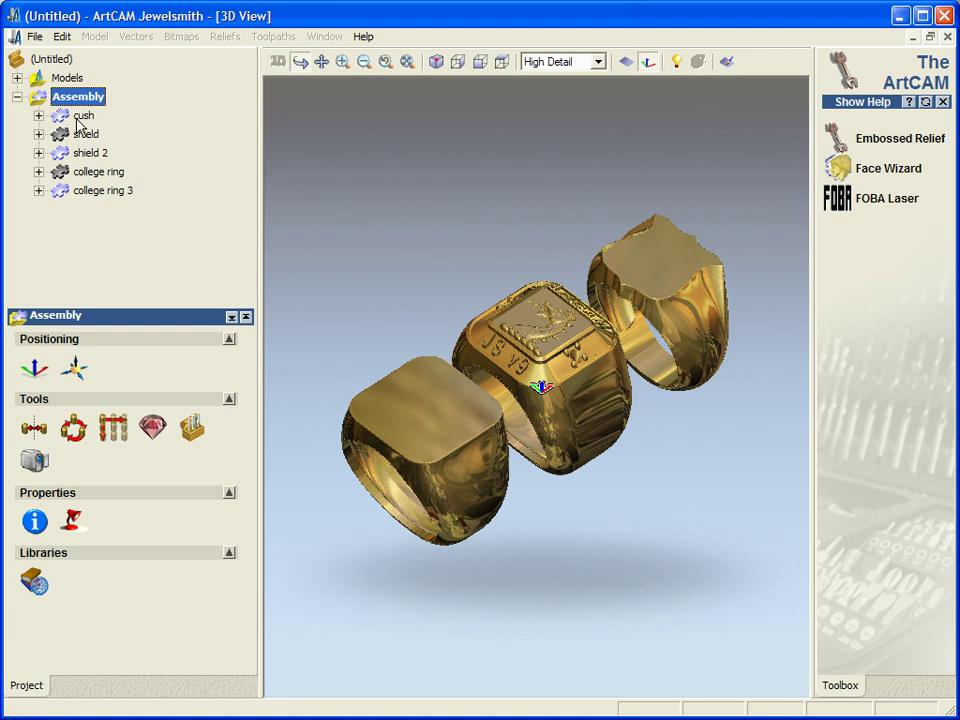
click(91, 152)
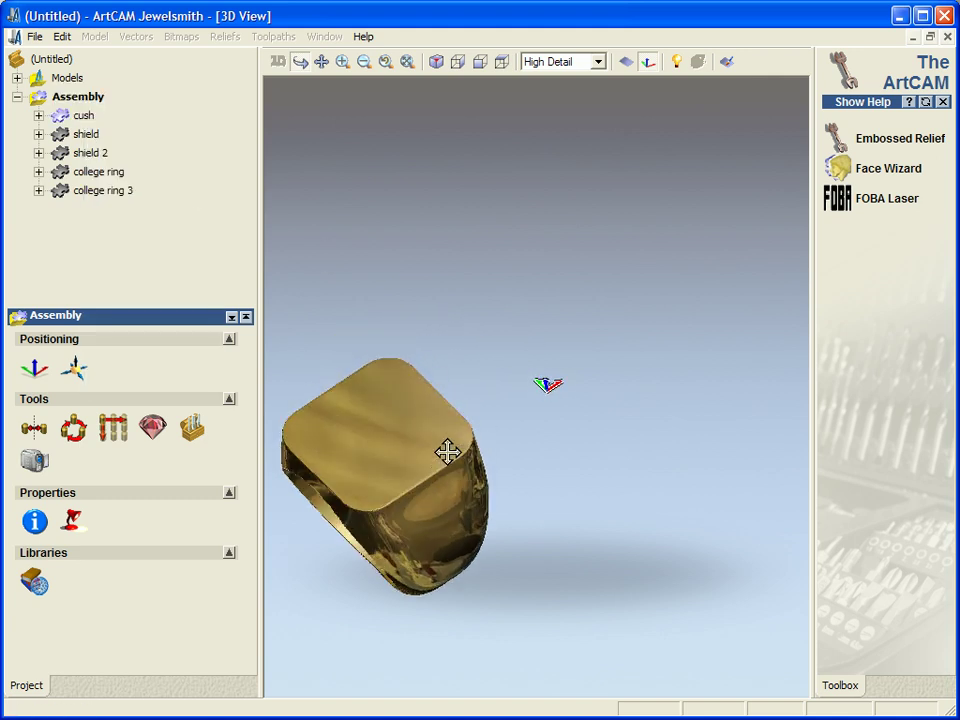
click(39, 115)
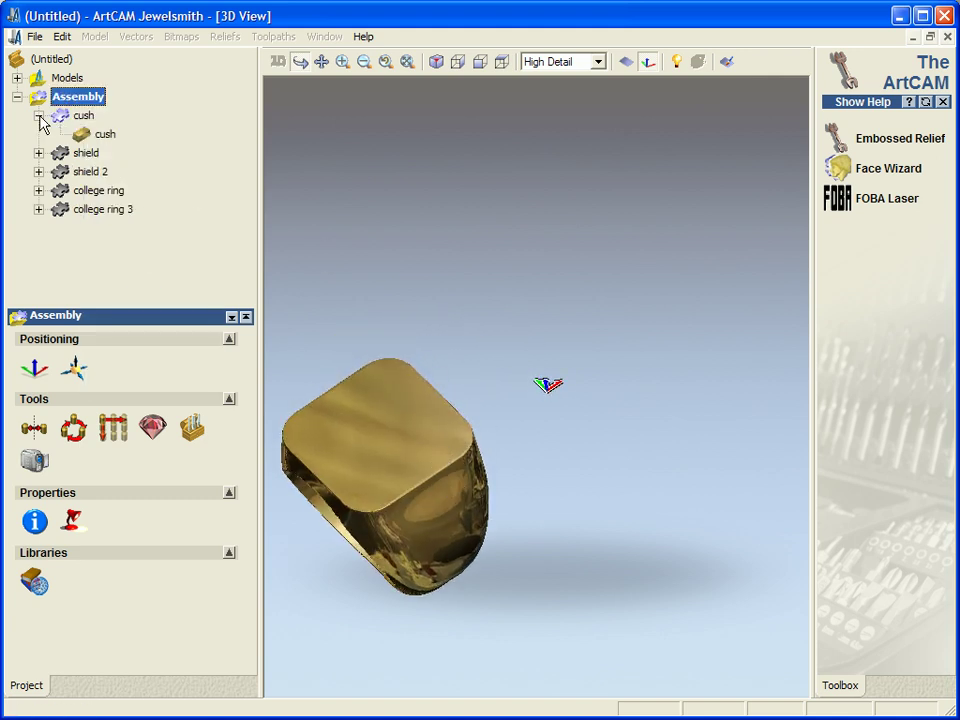
click(107, 133)
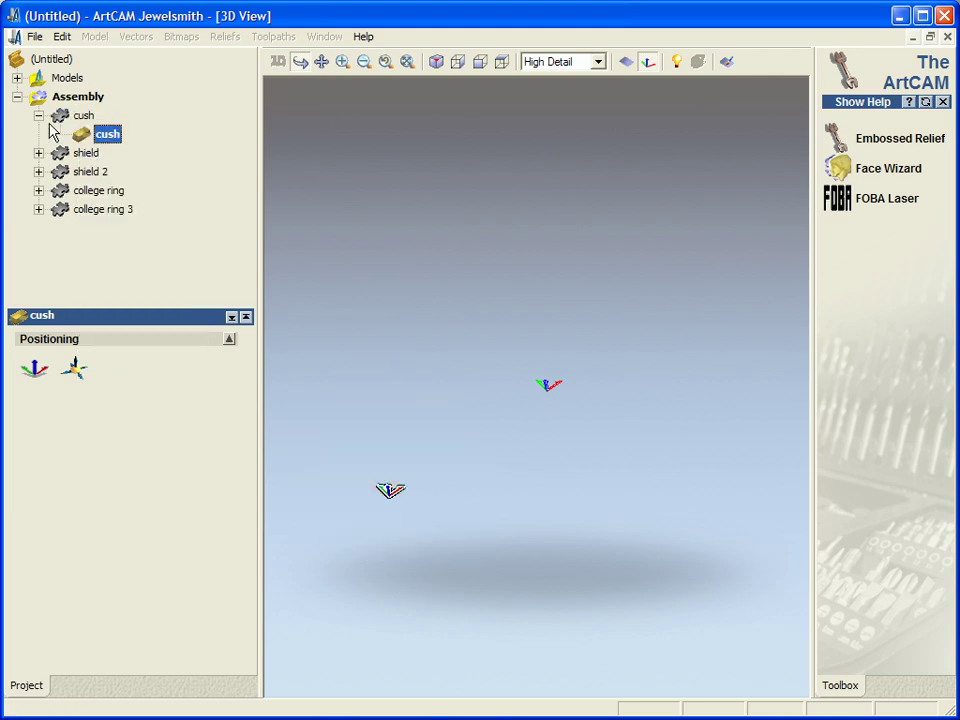
Show the shield ring, then college ring 3, orbiting to view its underside and top
right_click(86, 134)
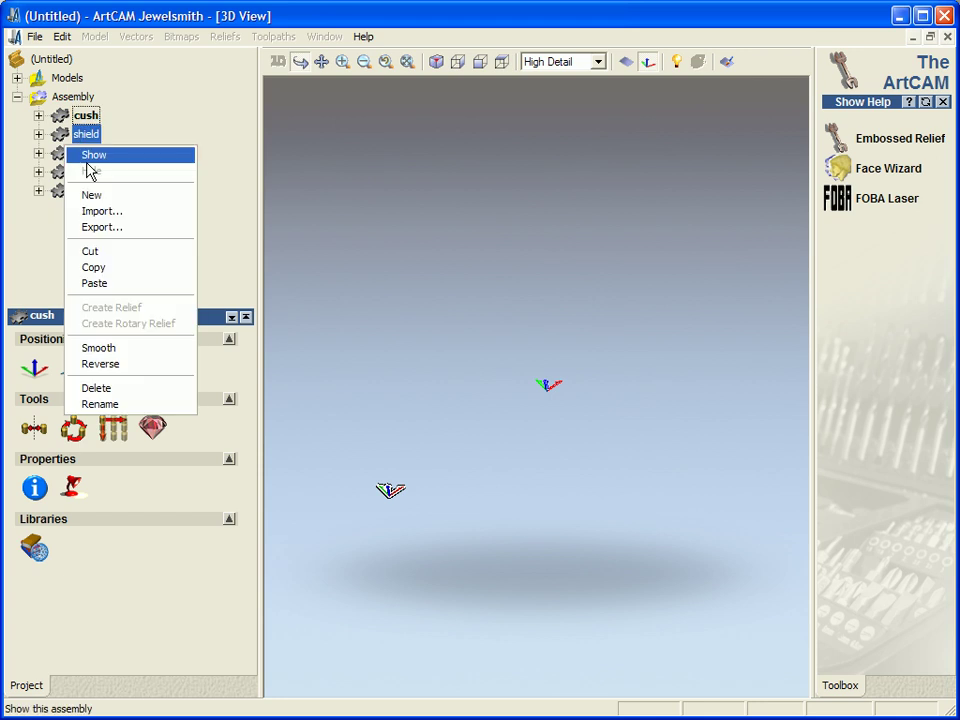
click(93, 154)
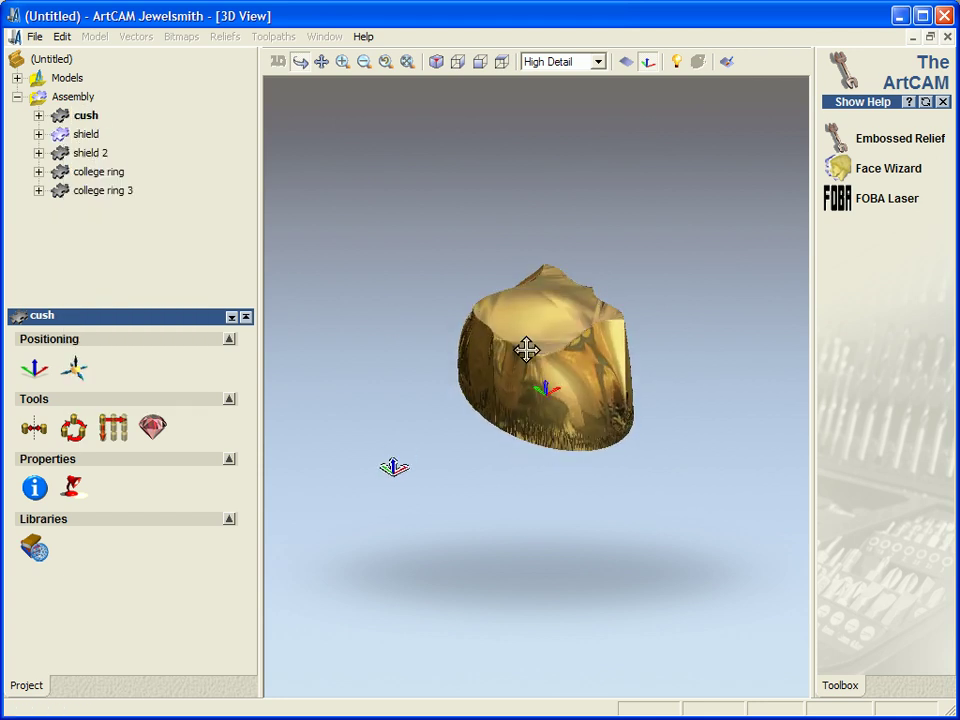
click(86, 114)
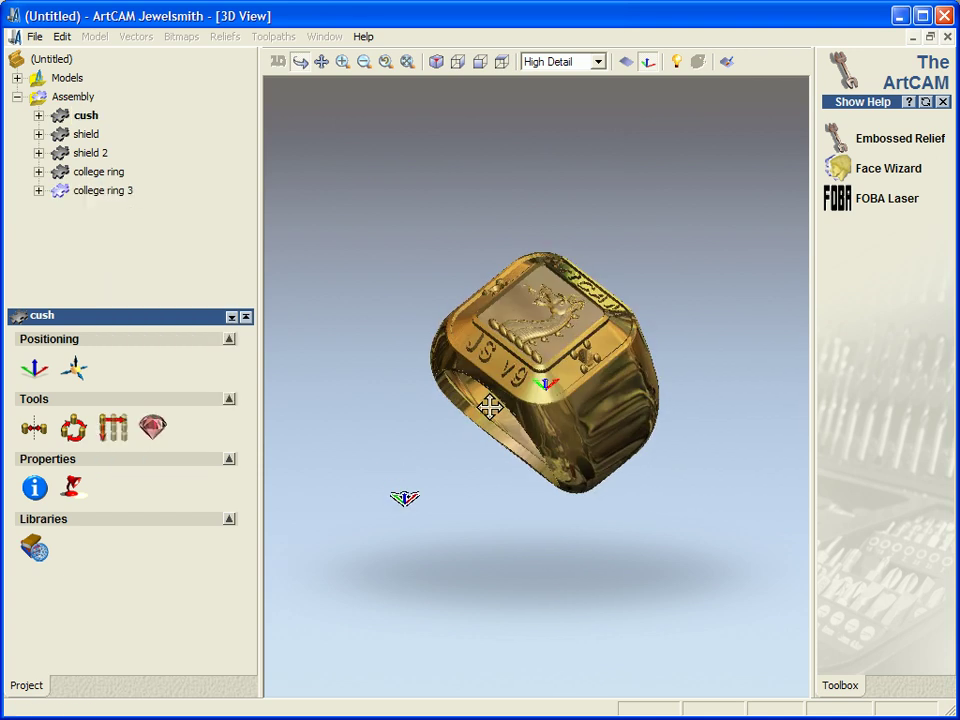
drag(490, 407, 418, 550)
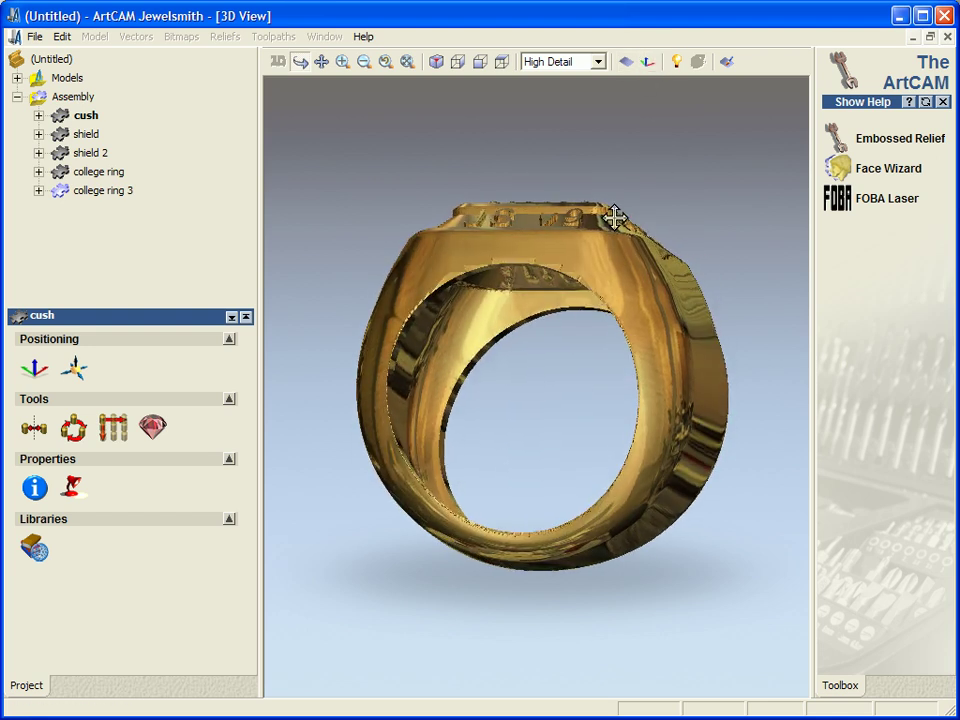
drag(615, 218, 667, 425)
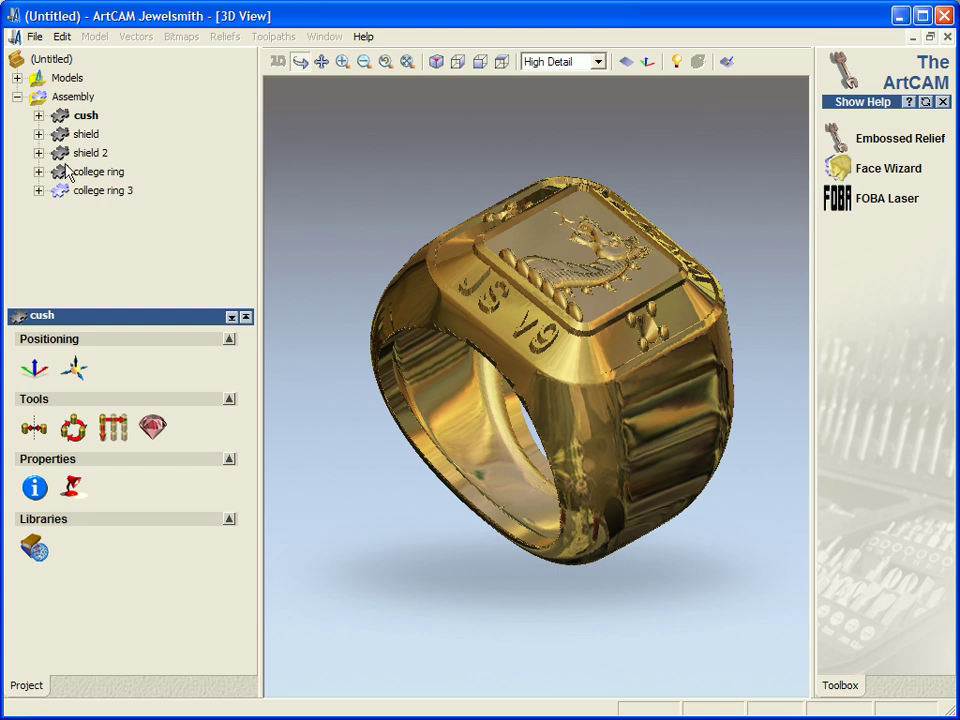
Hide college ring 3 and toggle shield 2 and college ring into view
right_click(103, 190)
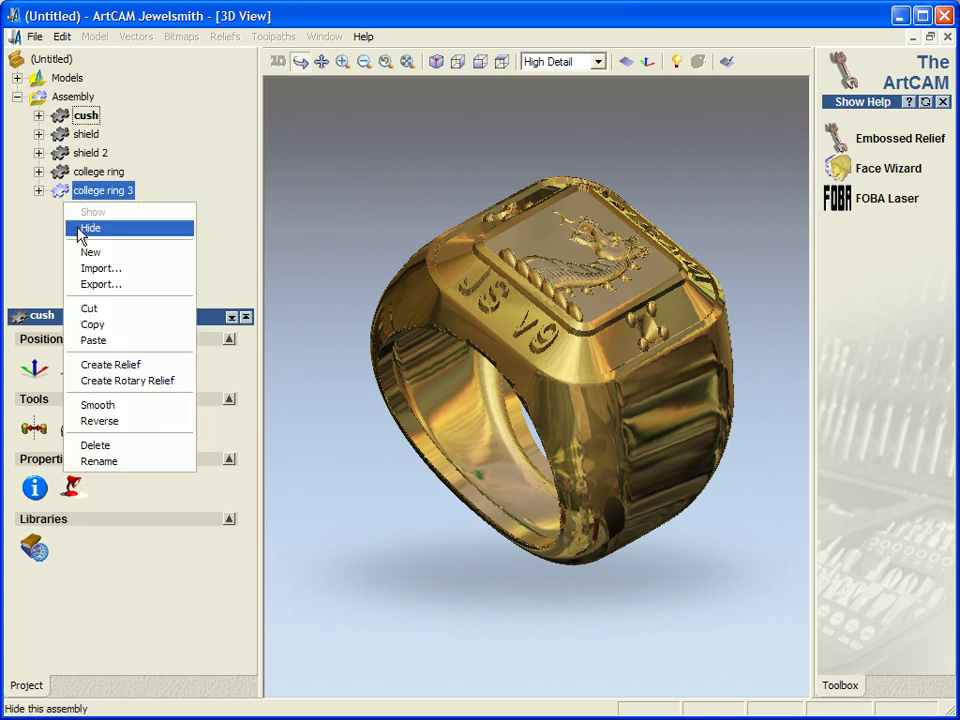
click(90, 228)
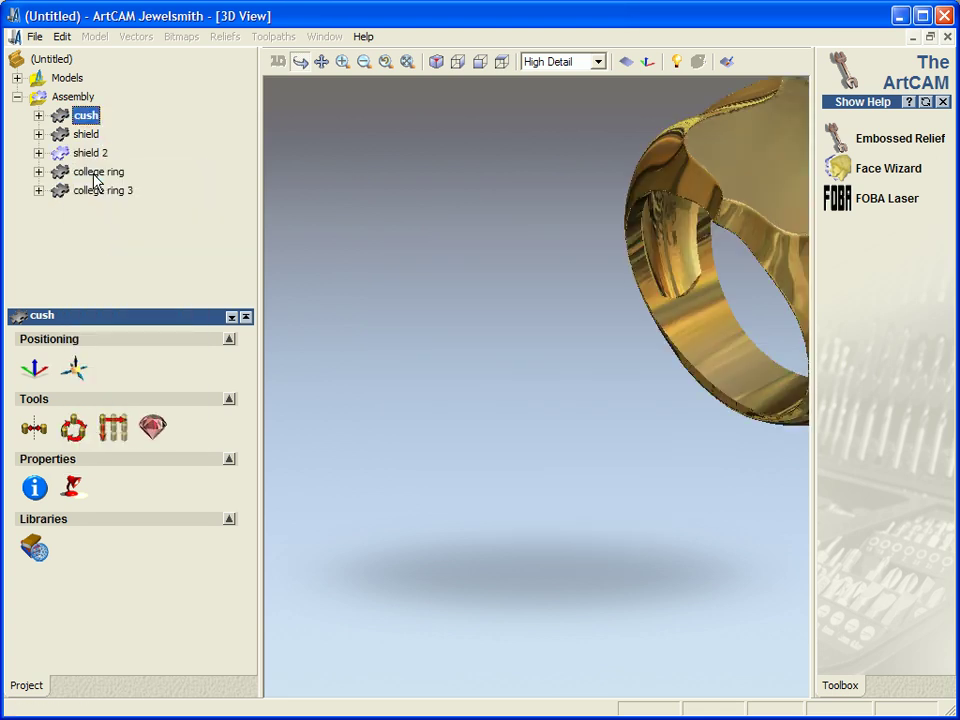
click(91, 152)
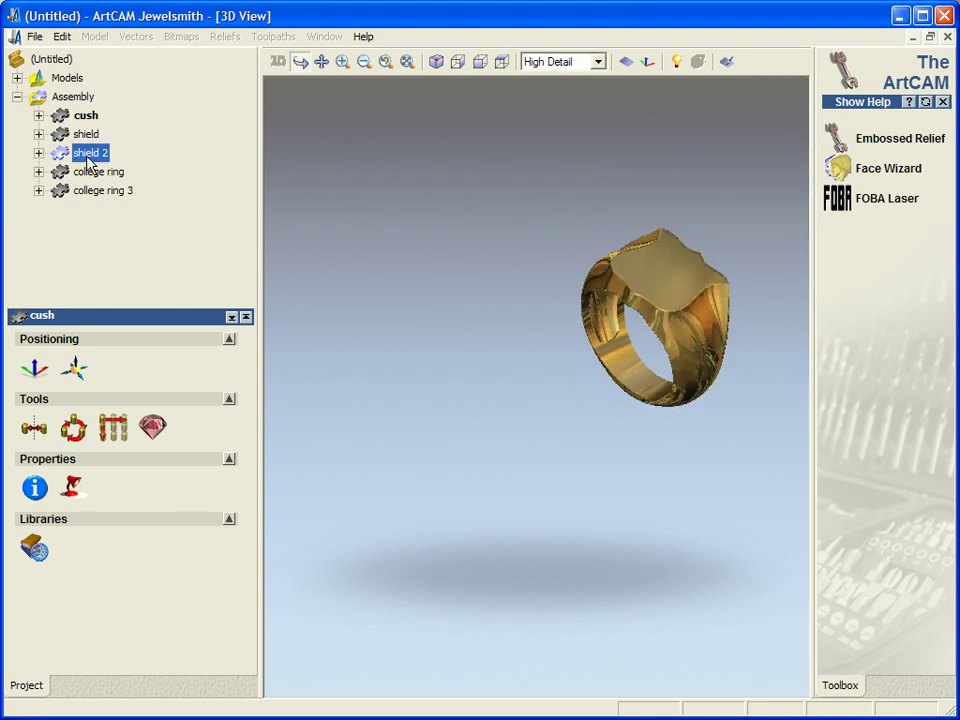
click(86, 115)
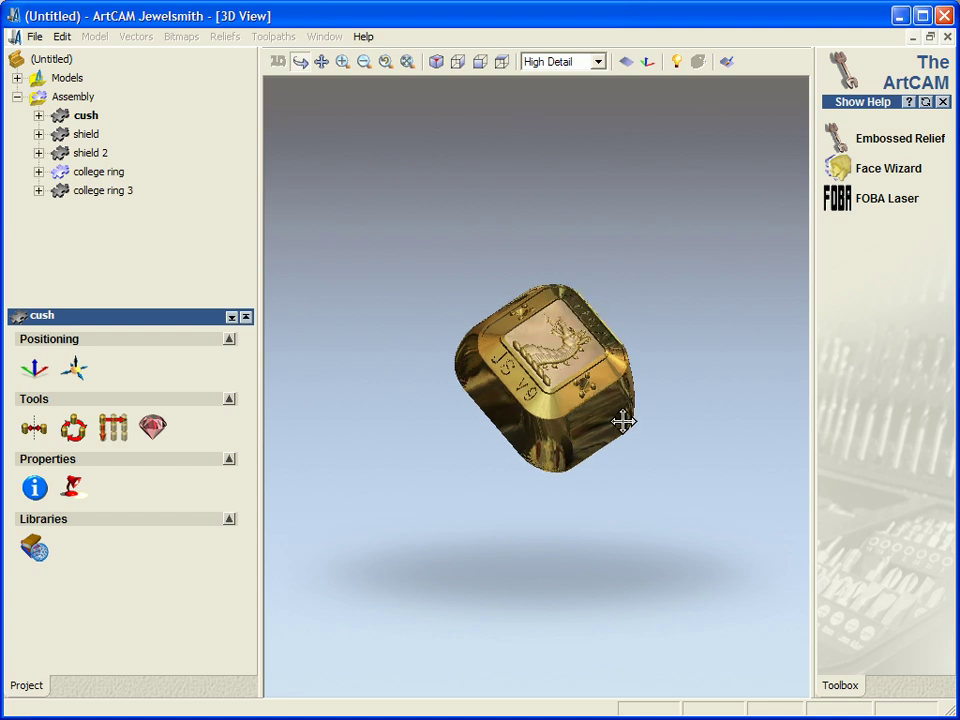
right_click(98, 171)
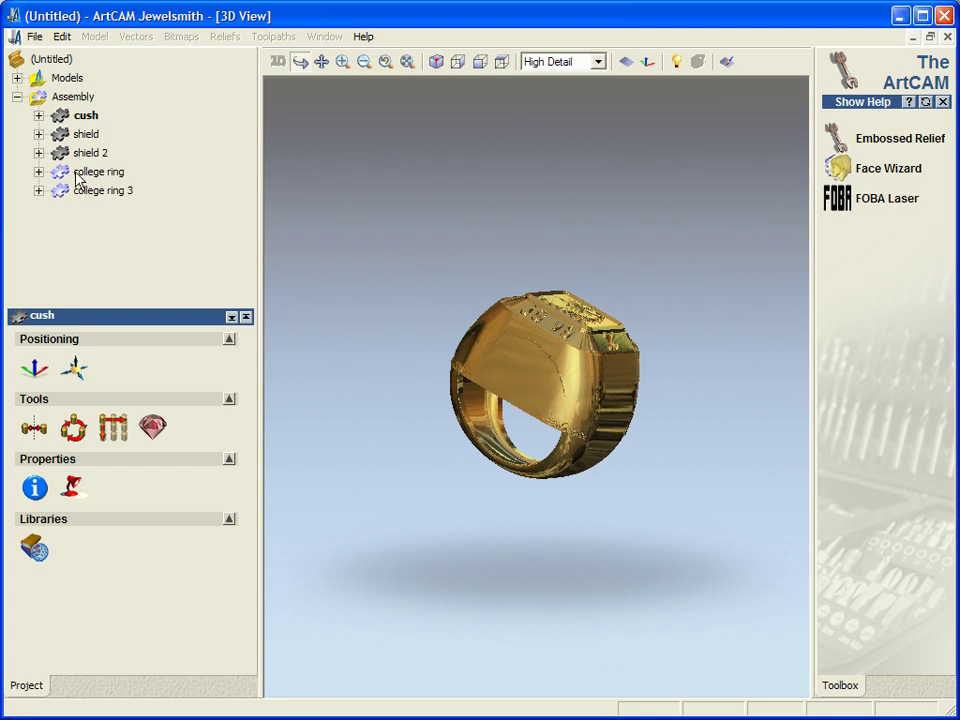
click(86, 115)
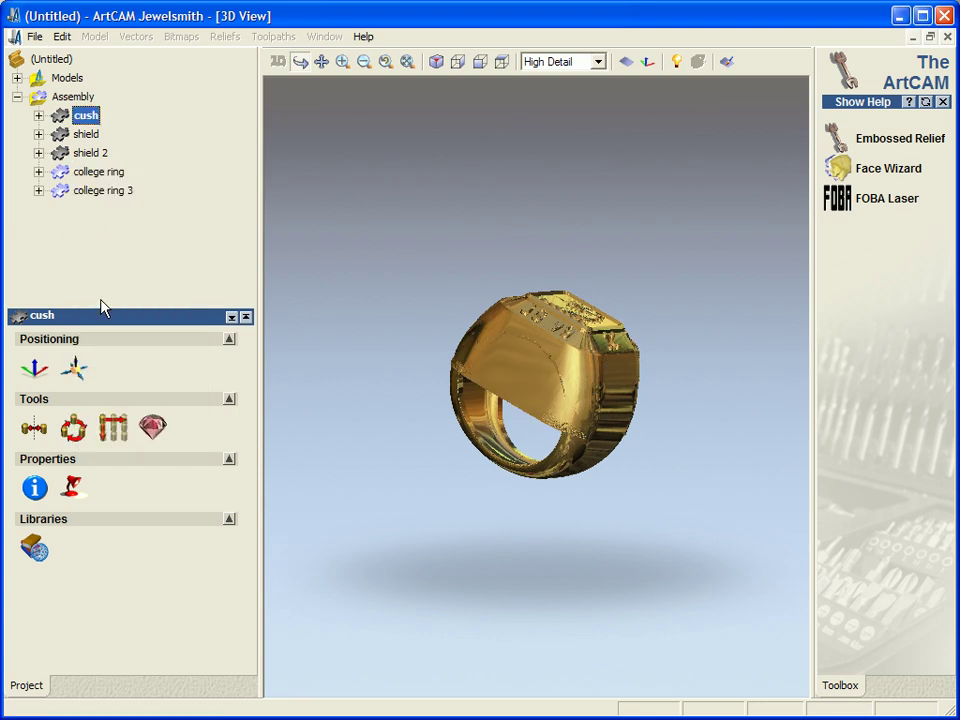
Delete the nested college ring assembly inside college ring 3, then zoom closer on the ring
right_click(103, 190)
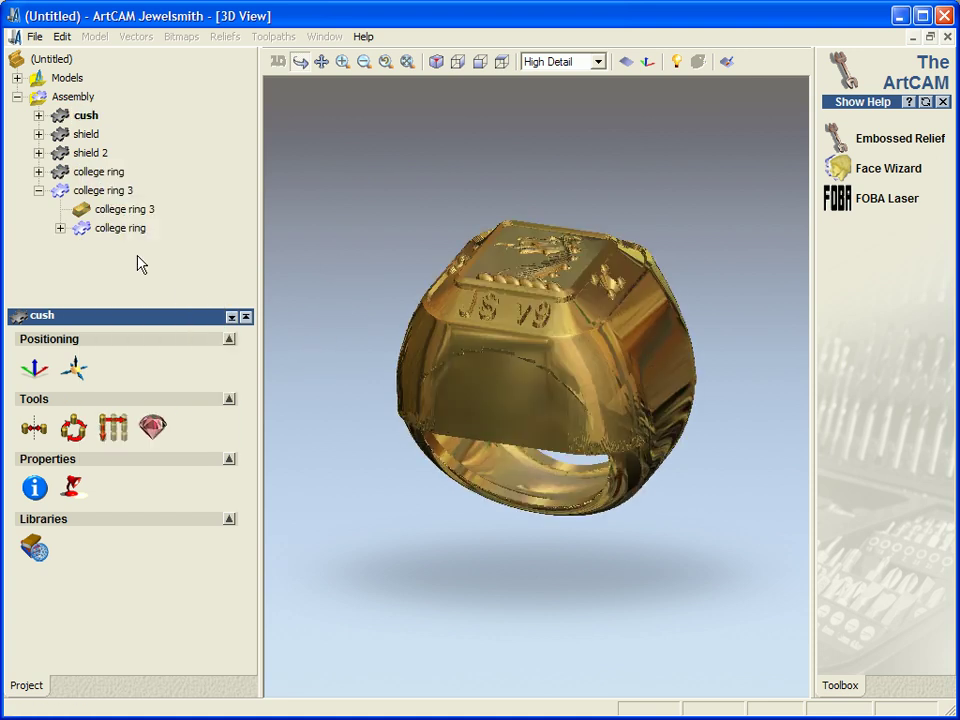
click(60, 228)
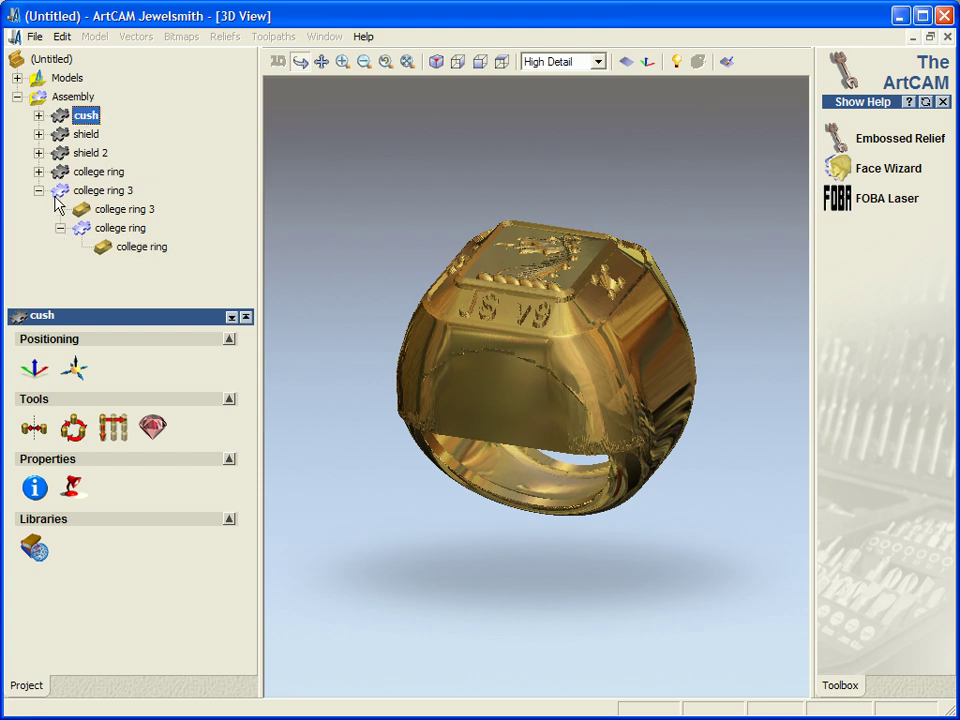
mouse_move(63, 202)
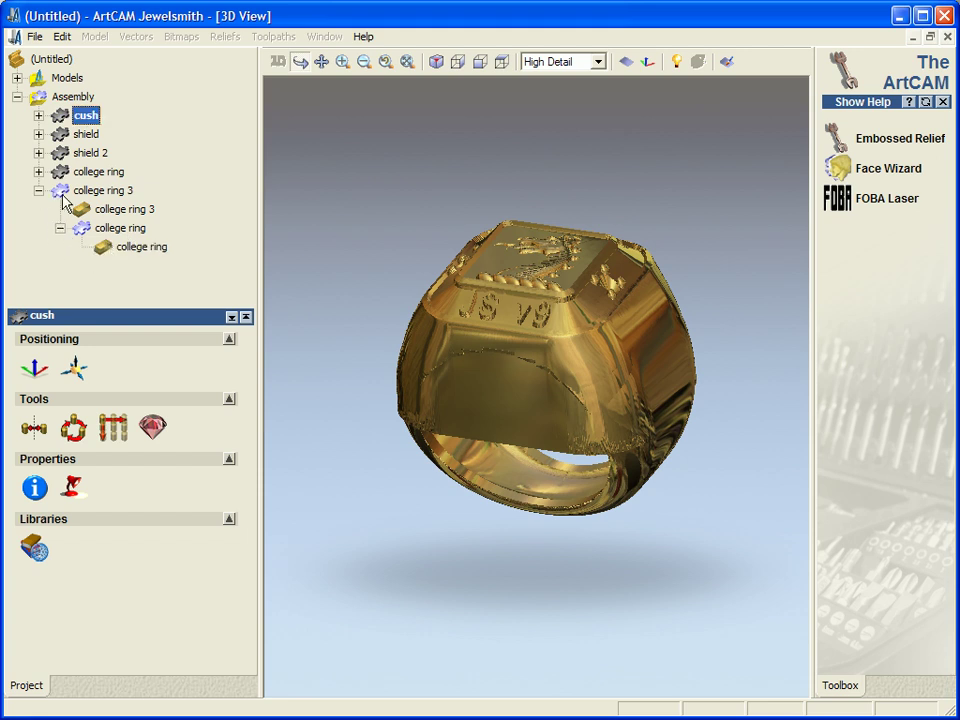
click(119, 228)
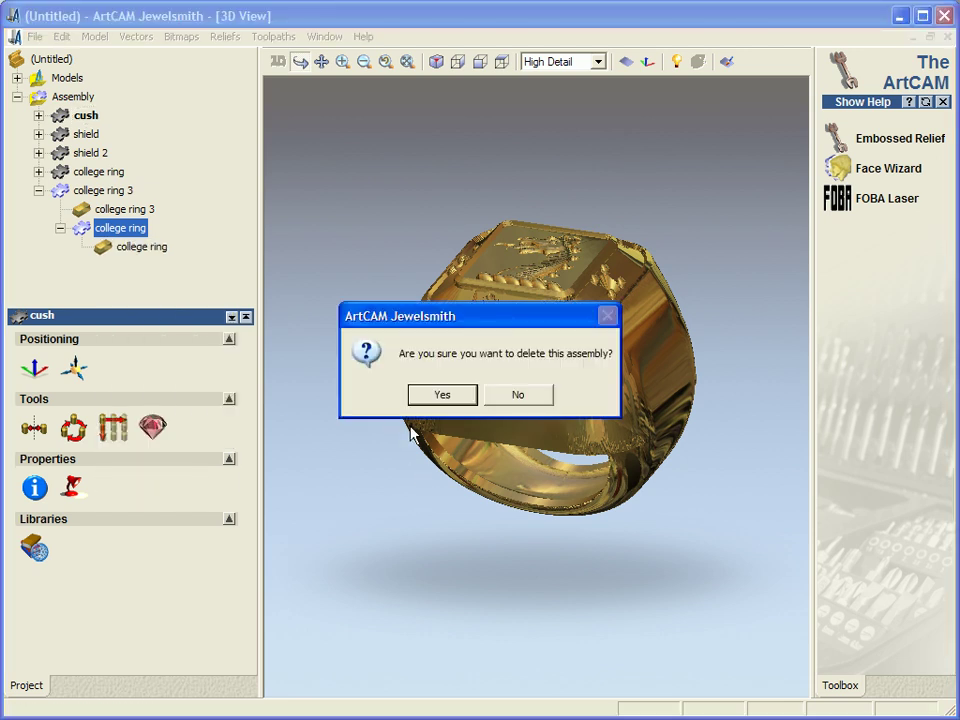
click(442, 394)
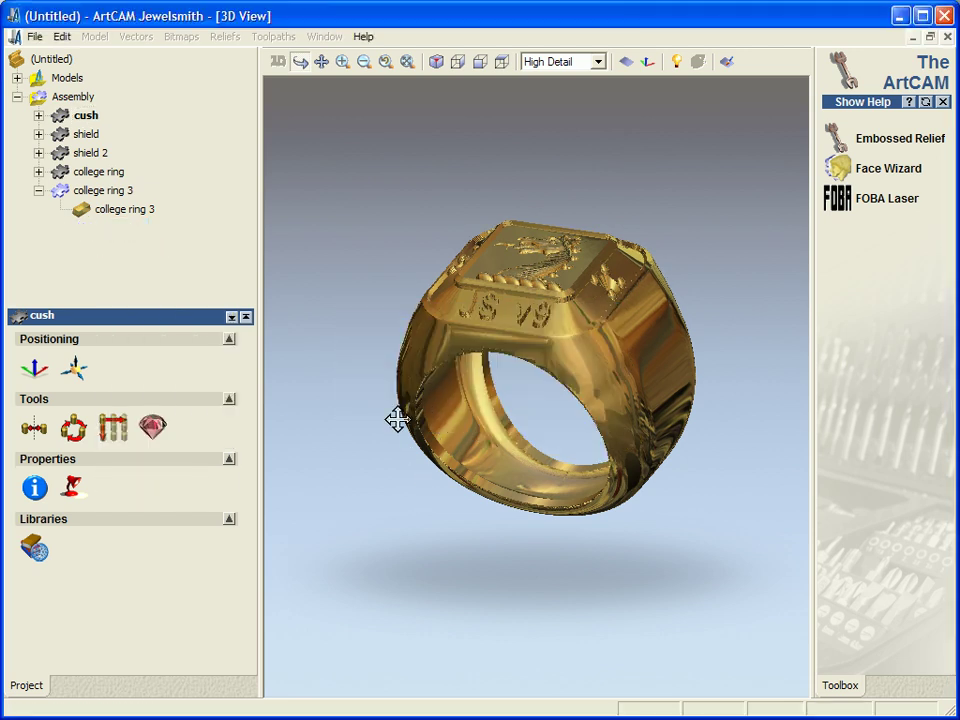
drag(398, 419, 473, 462)
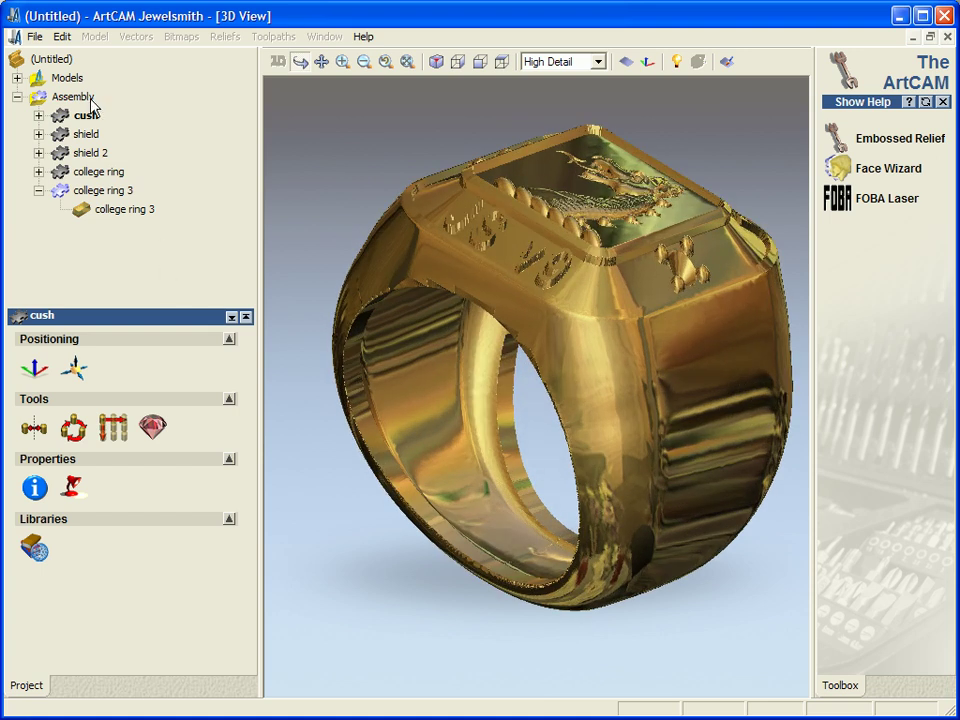
Expand the Models list and open the college ring 2 model
click(17, 77)
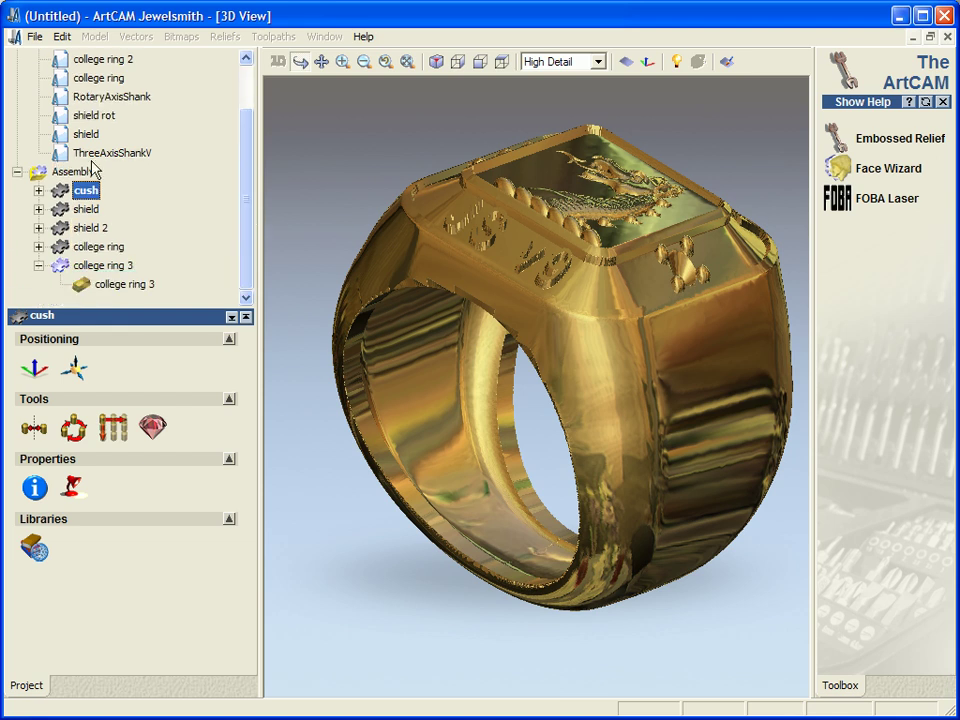
scroll(up, 3)
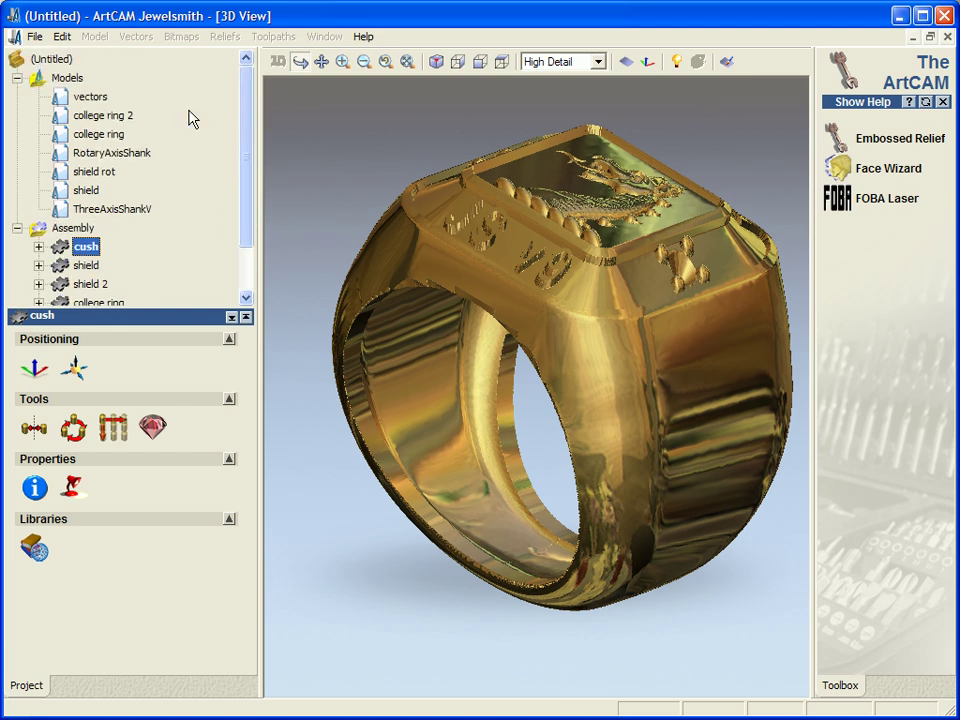
mouse_move(92, 97)
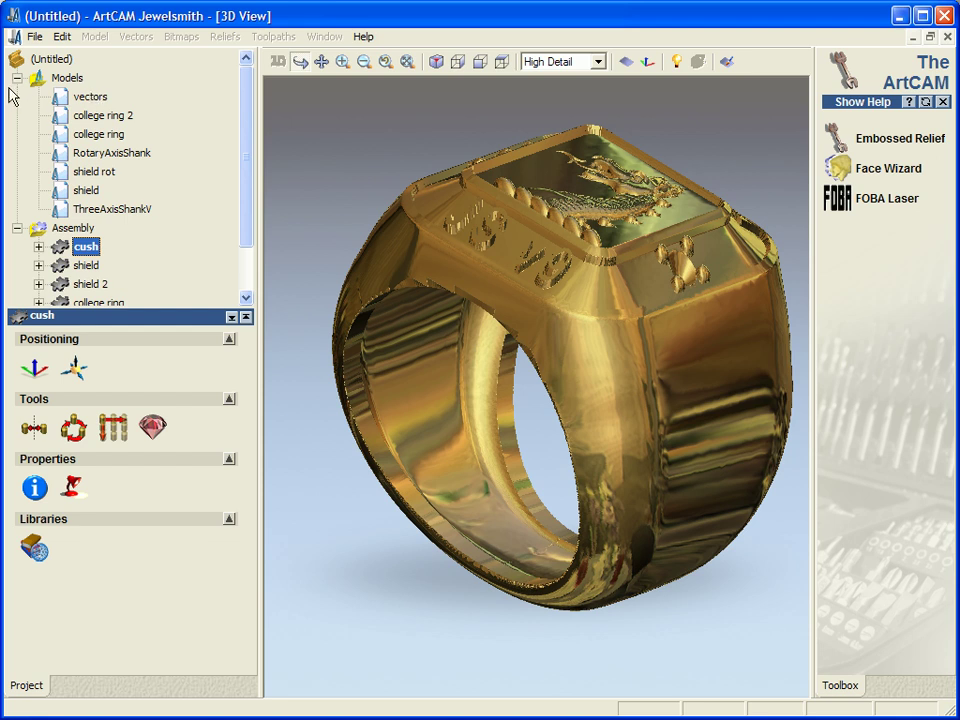
click(18, 78)
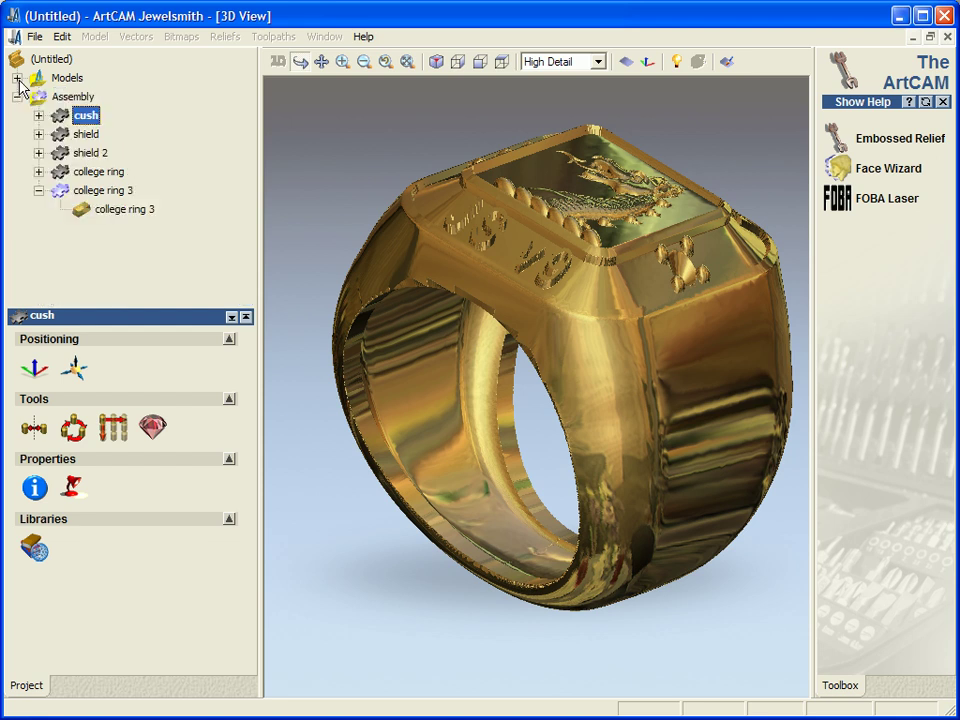
click(18, 78)
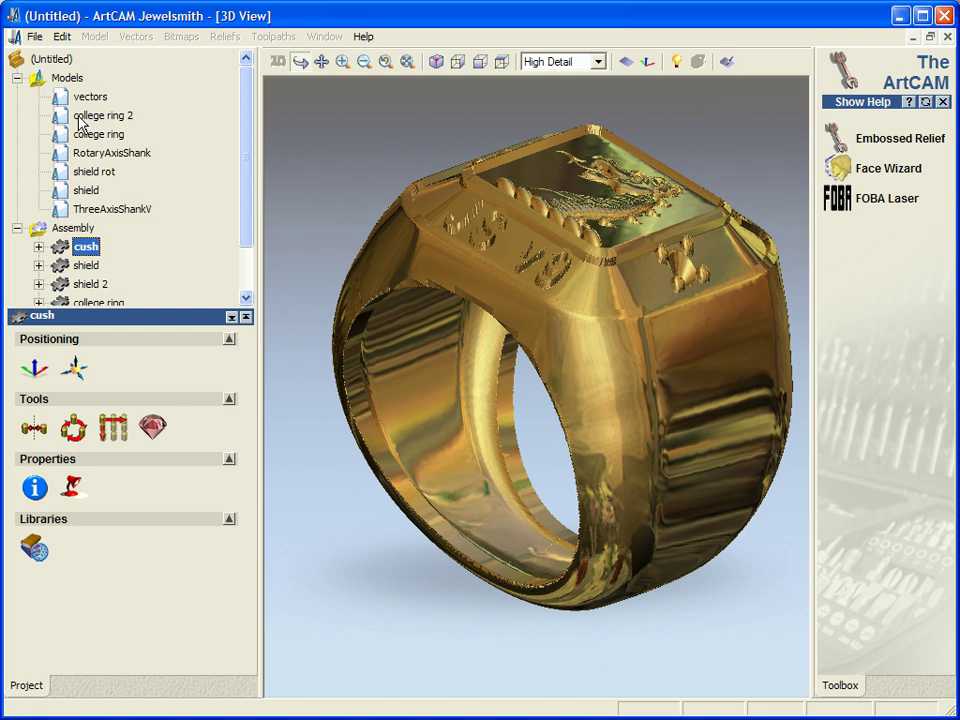
double_click(104, 115)
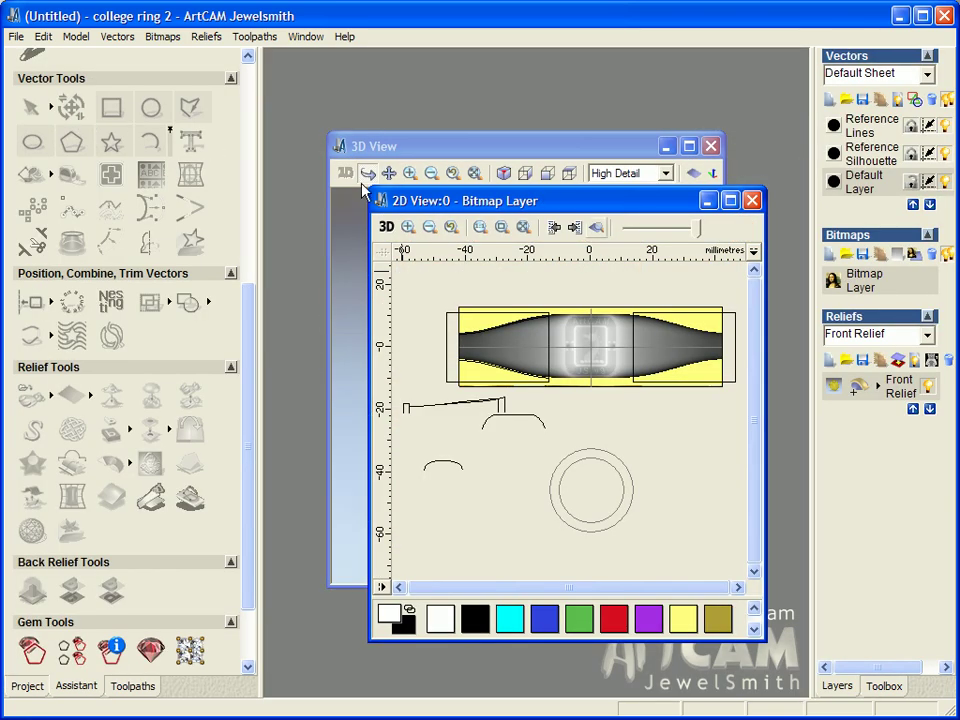
Enlarge and zoom the college ring 2 relief, orbit it in 3D, and return to 2D
click(731, 200)
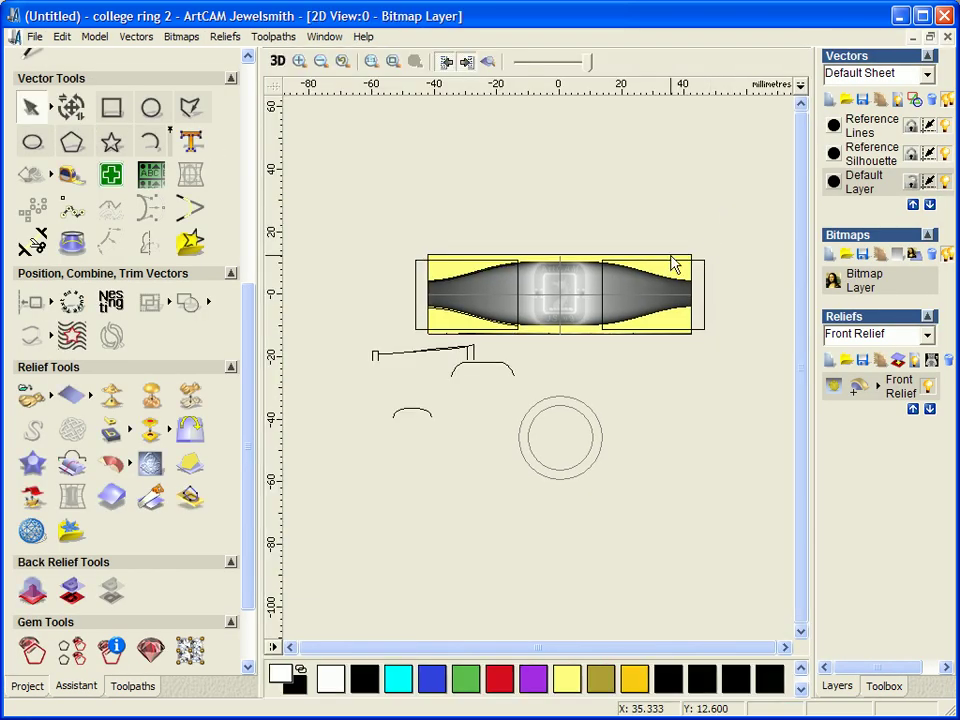
click(466, 61)
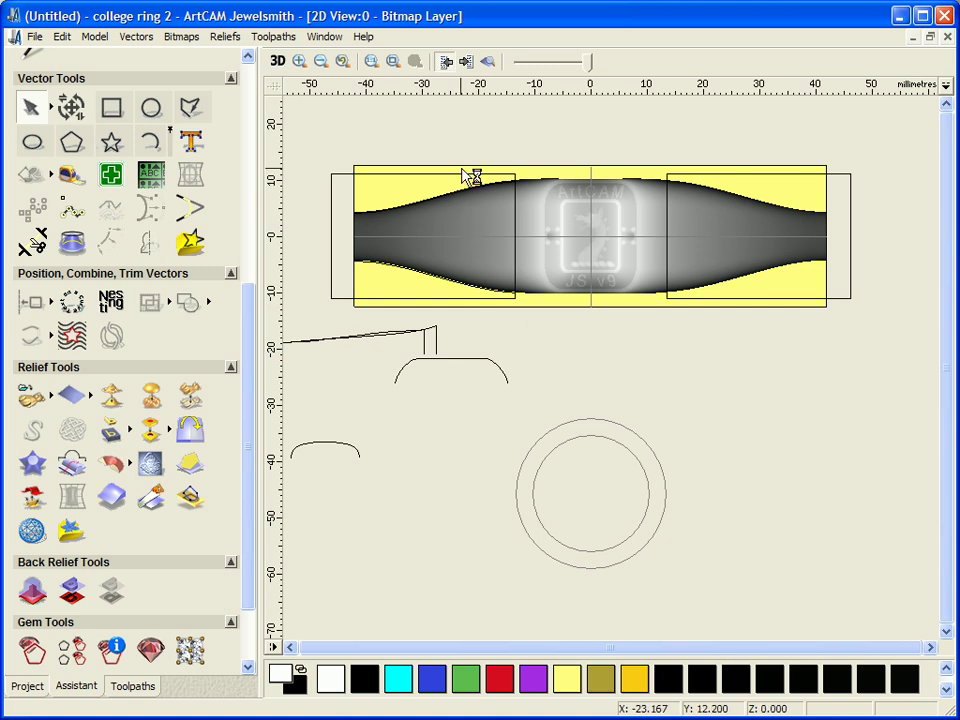
mouse_move(435, 213)
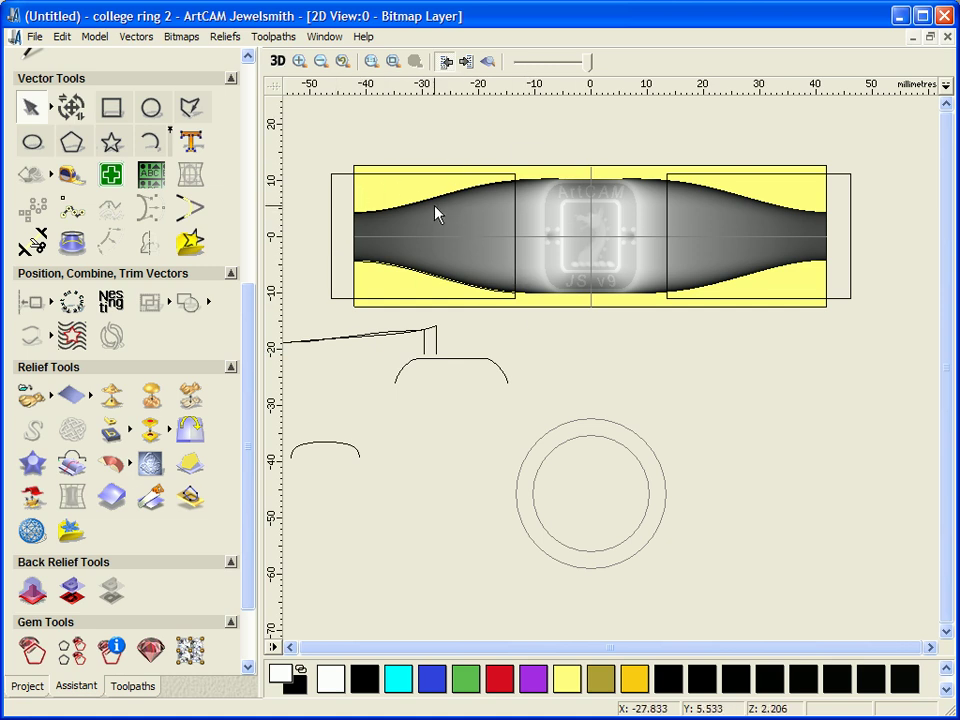
click(278, 61)
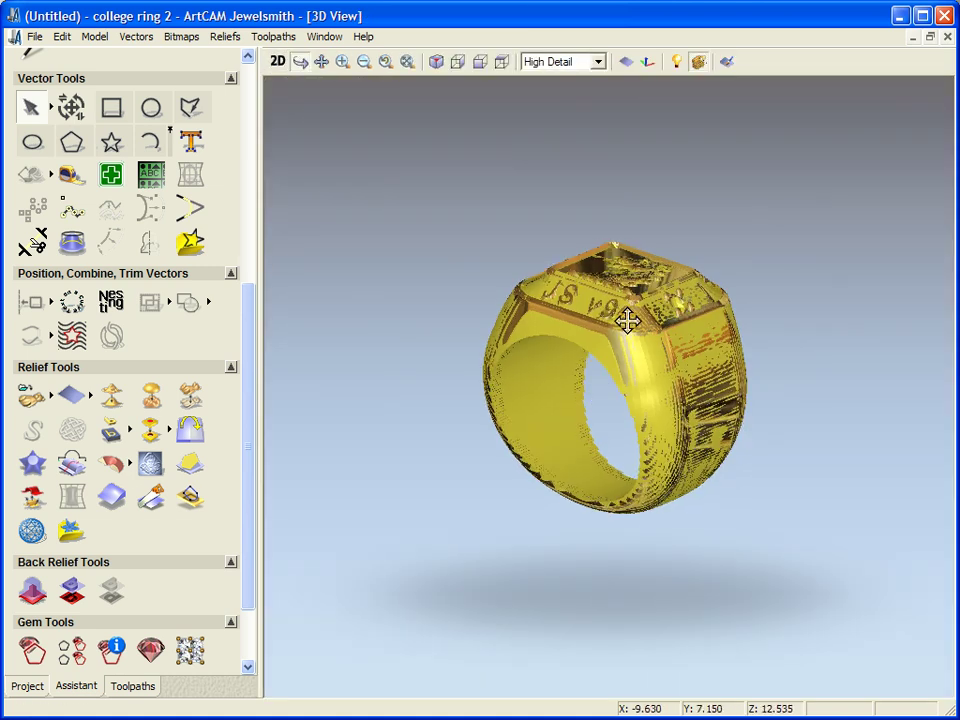
drag(627, 322, 535, 386)
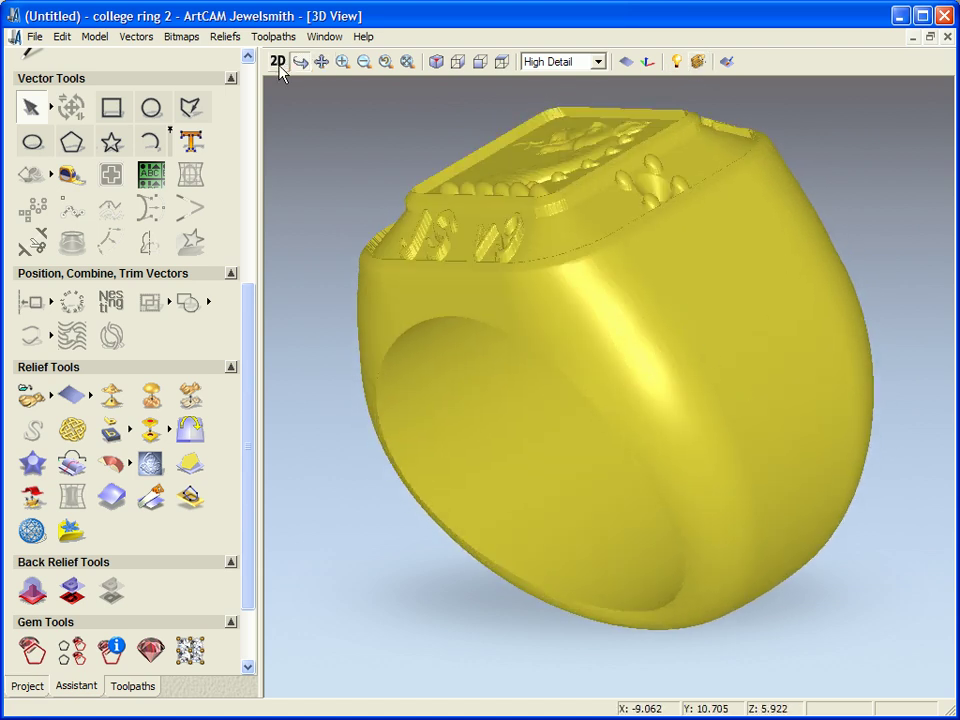
click(278, 61)
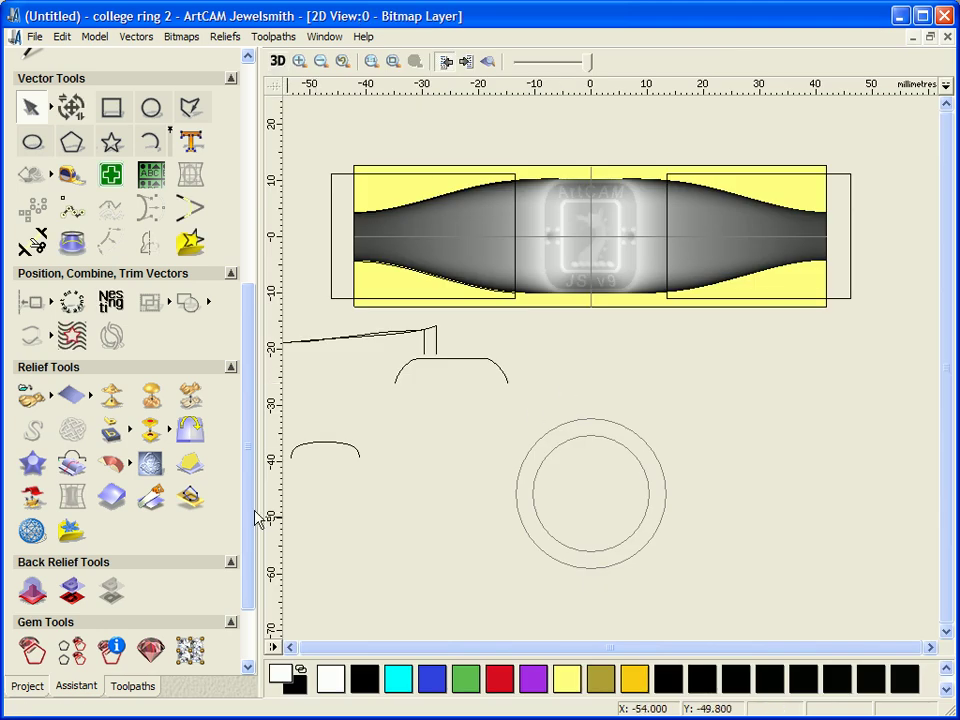
scroll(down, 3)
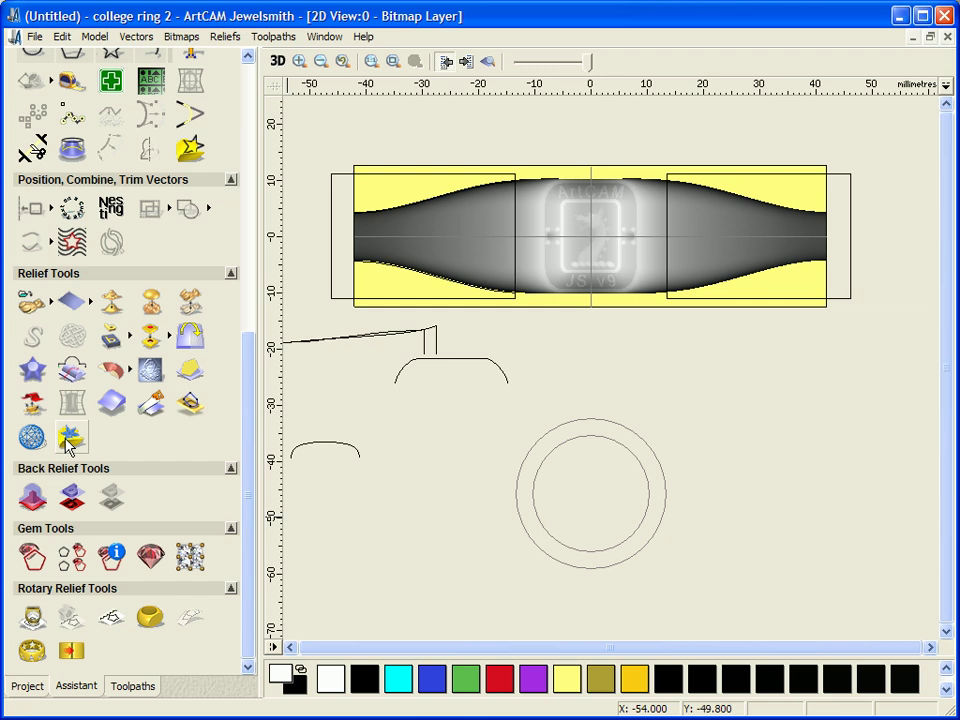
mouse_move(370, 498)
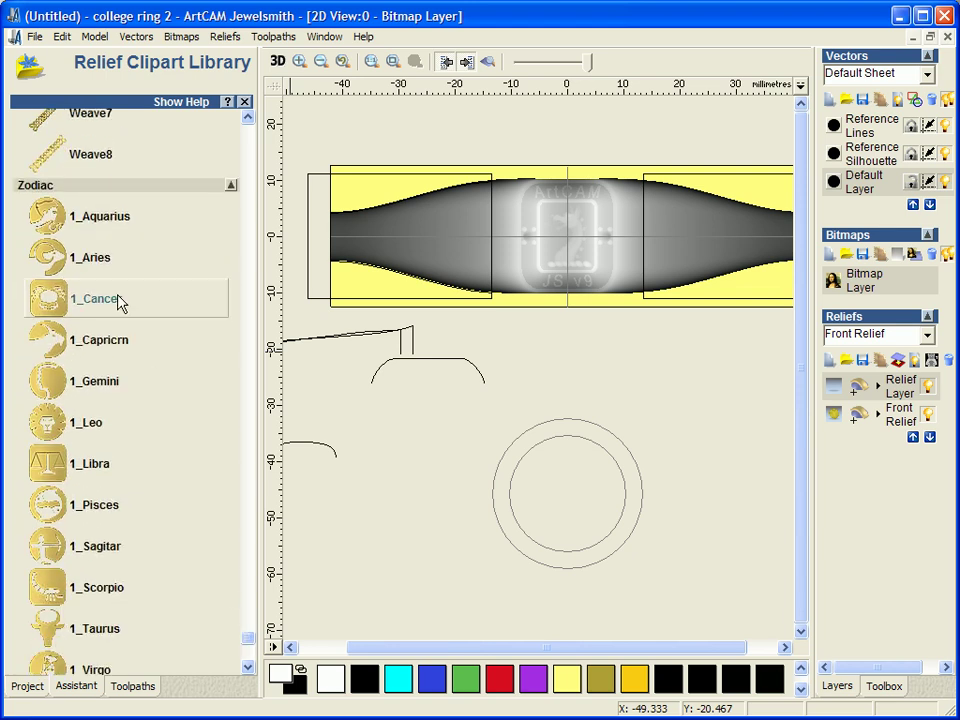
Place the 1_Aries clipart, rotate it 90° with Z range 0.5, apply, and preview in 3D
click(91, 257)
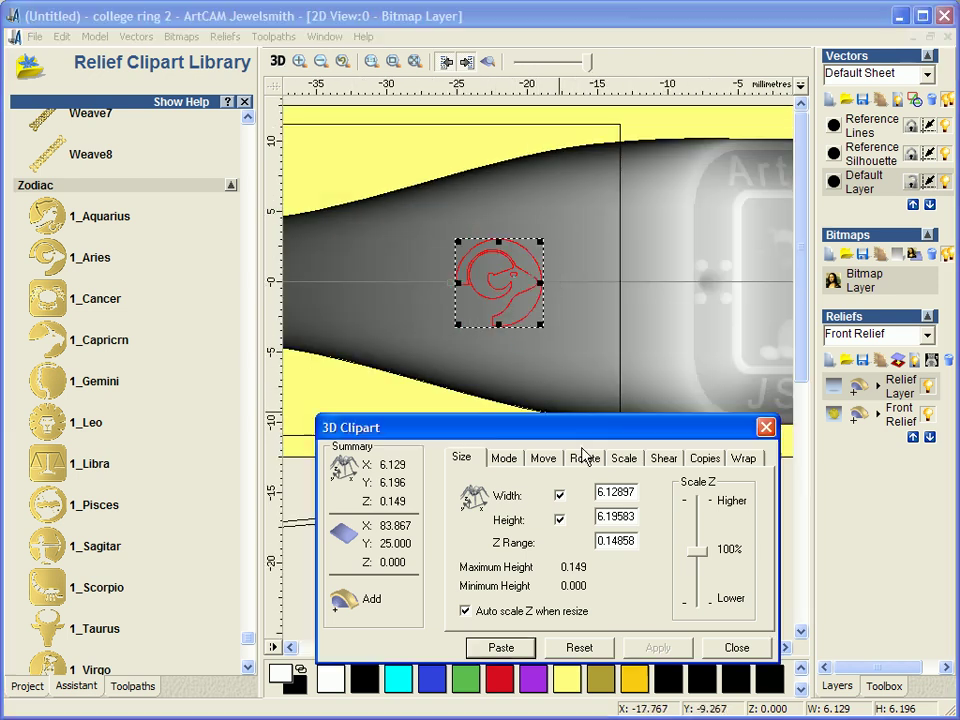
click(584, 458)
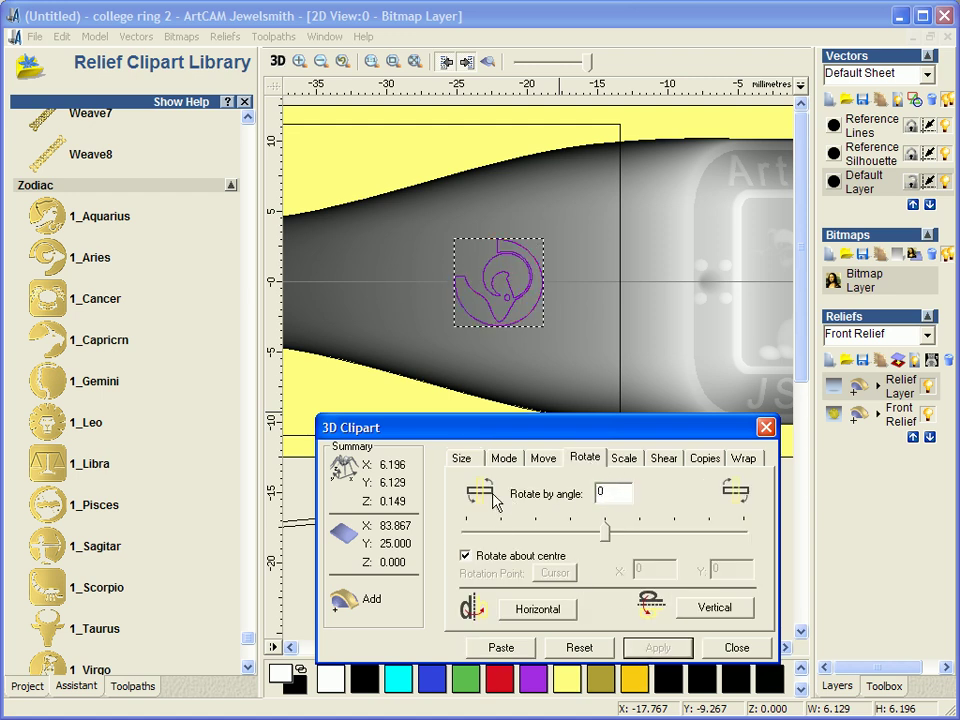
click(461, 458)
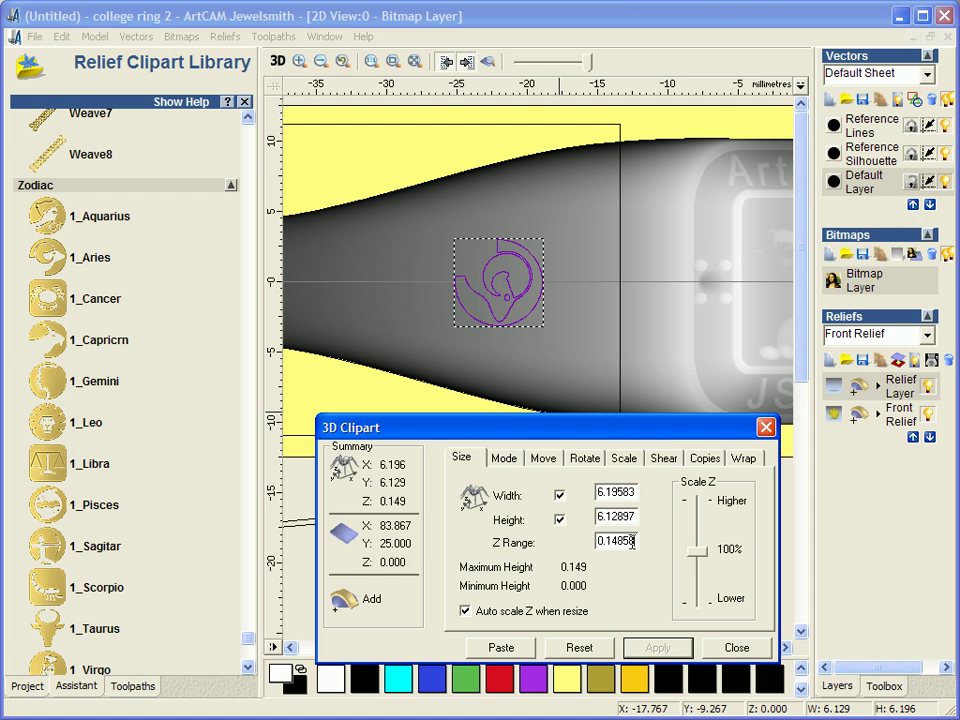
triple_click(615, 540)
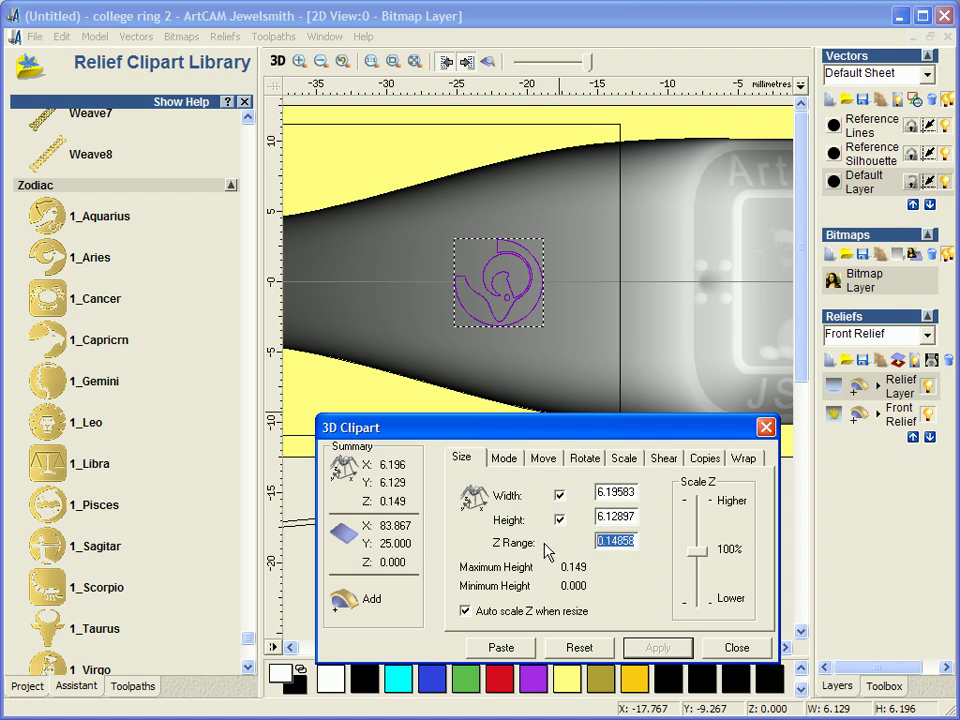
text(0.53)
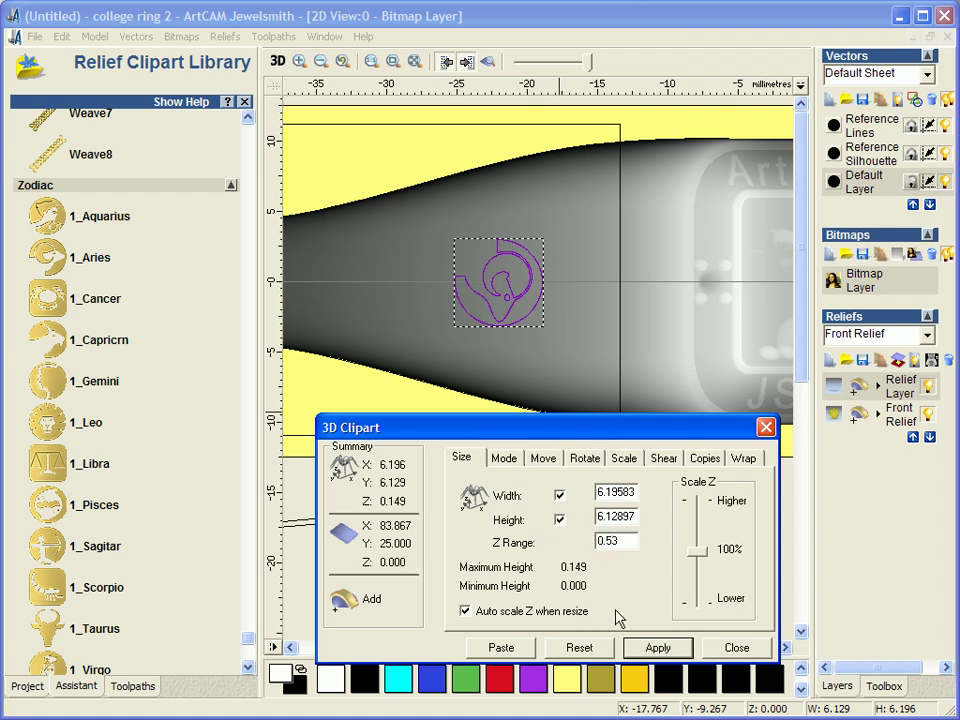
click(657, 648)
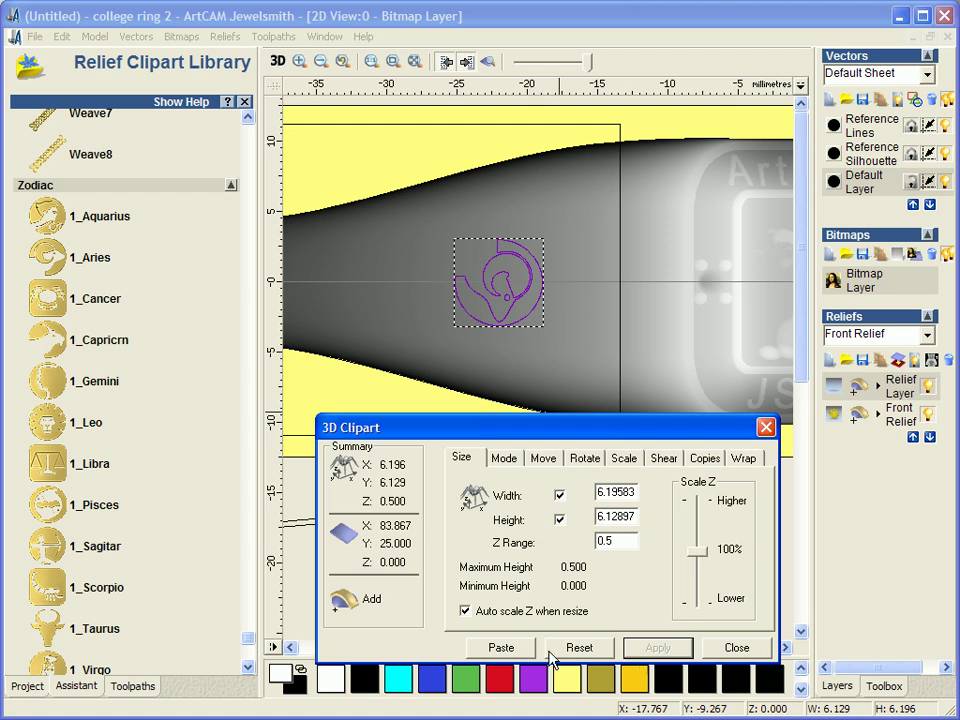
mouse_move(344, 103)
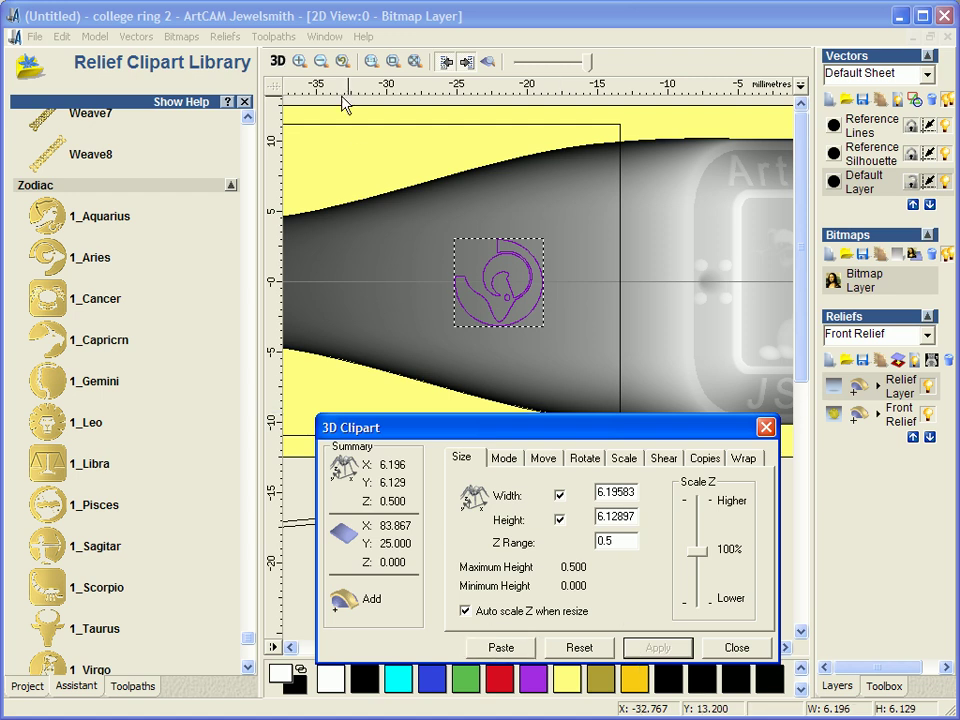
click(277, 61)
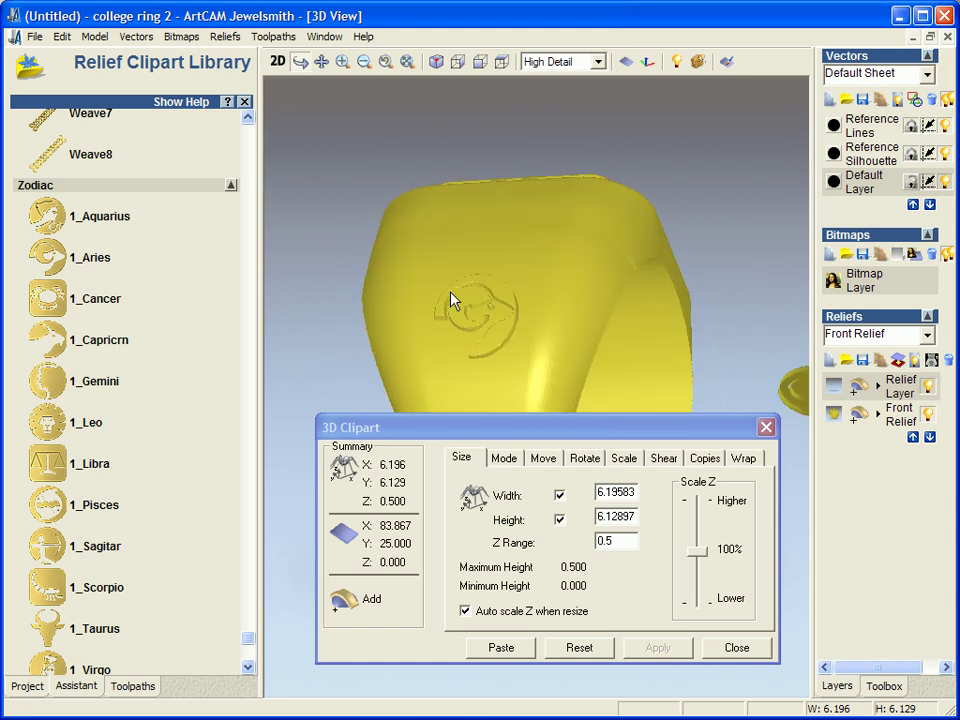
Place a second Aries ram on the opposite end, rotated 180°, and close the clipart settings
click(277, 61)
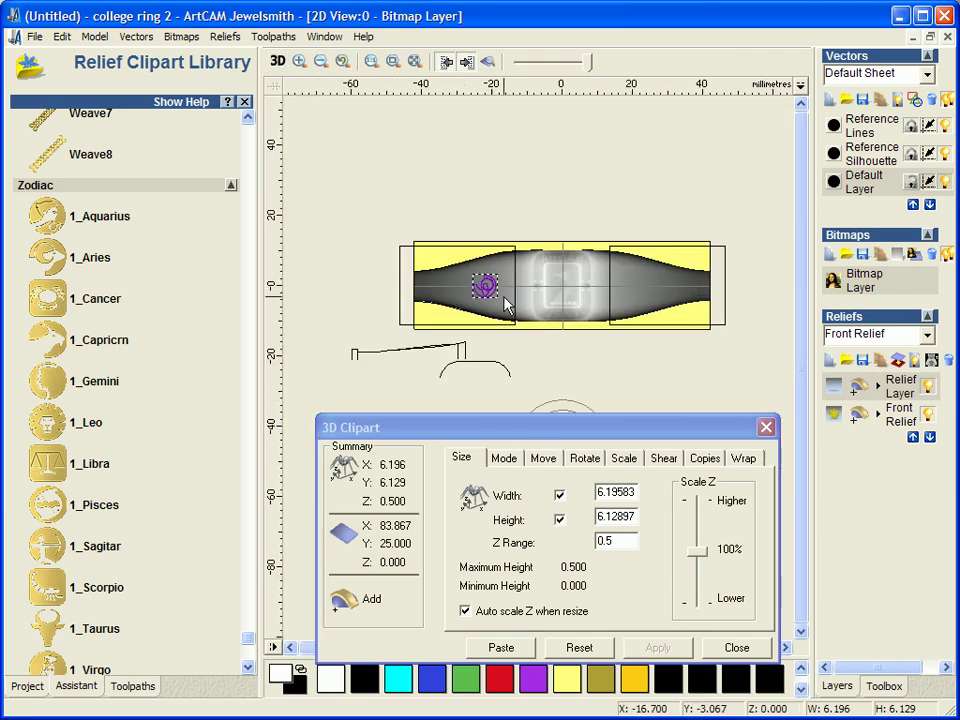
mouse_move(650, 298)
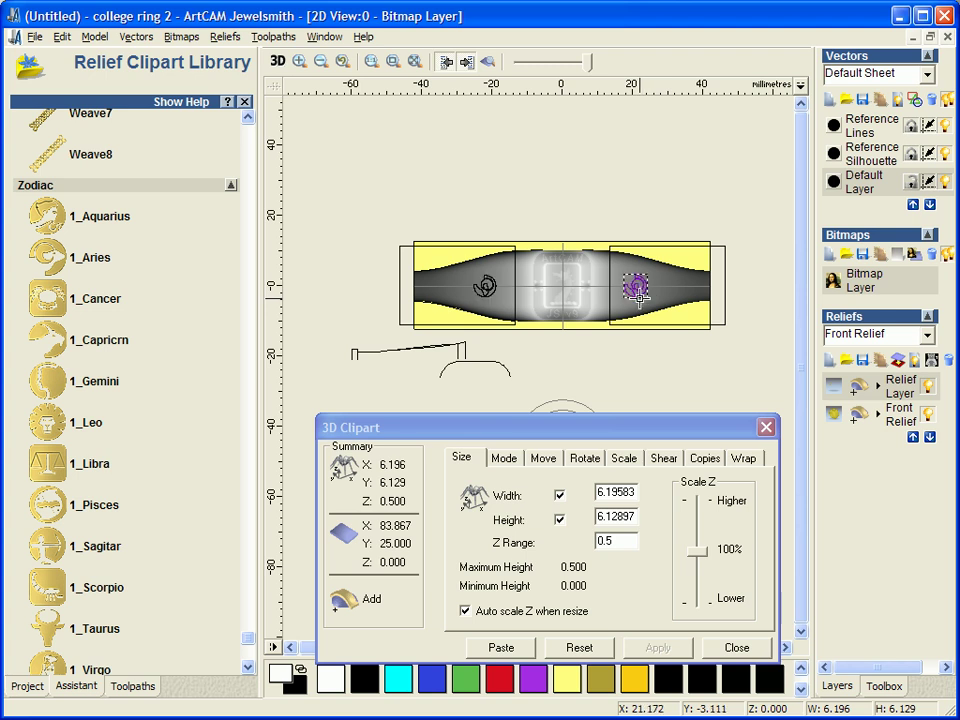
click(585, 458)
text(180)
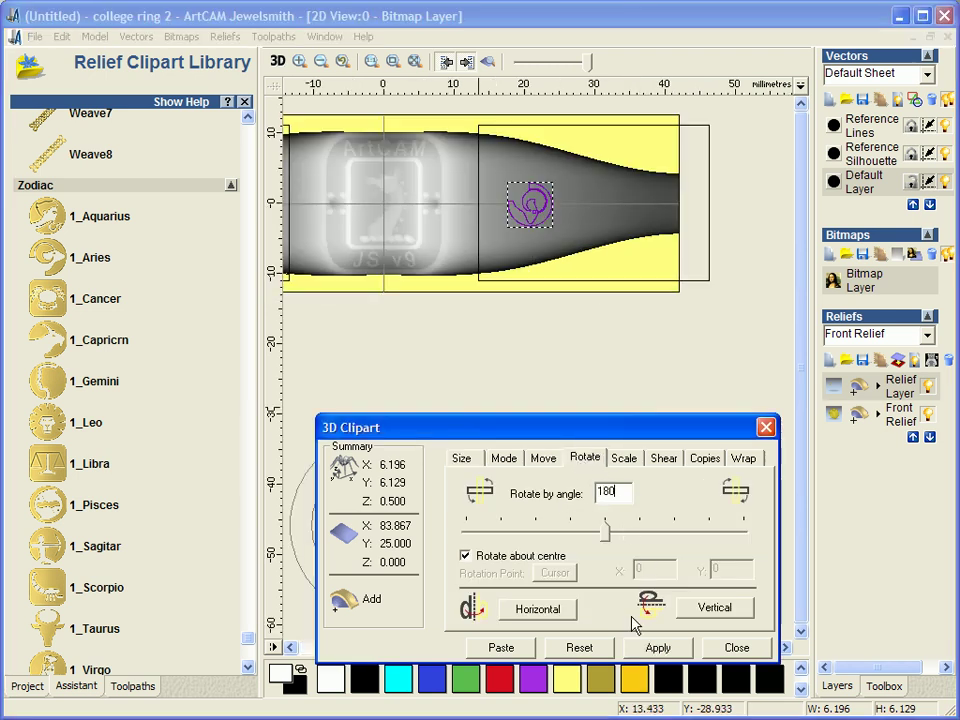
click(462, 458)
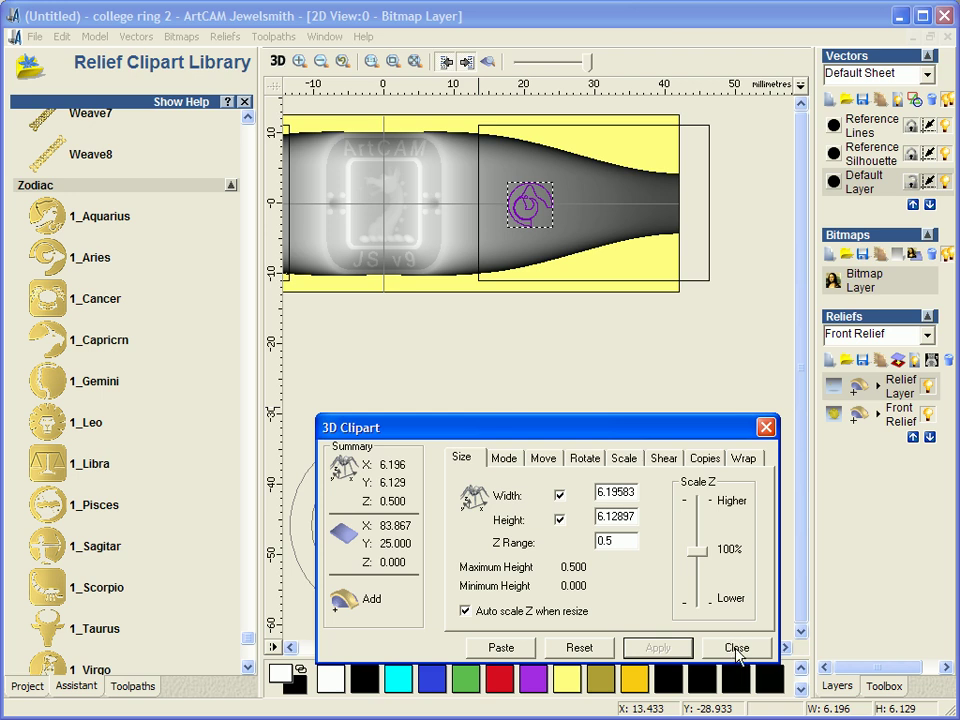
click(736, 648)
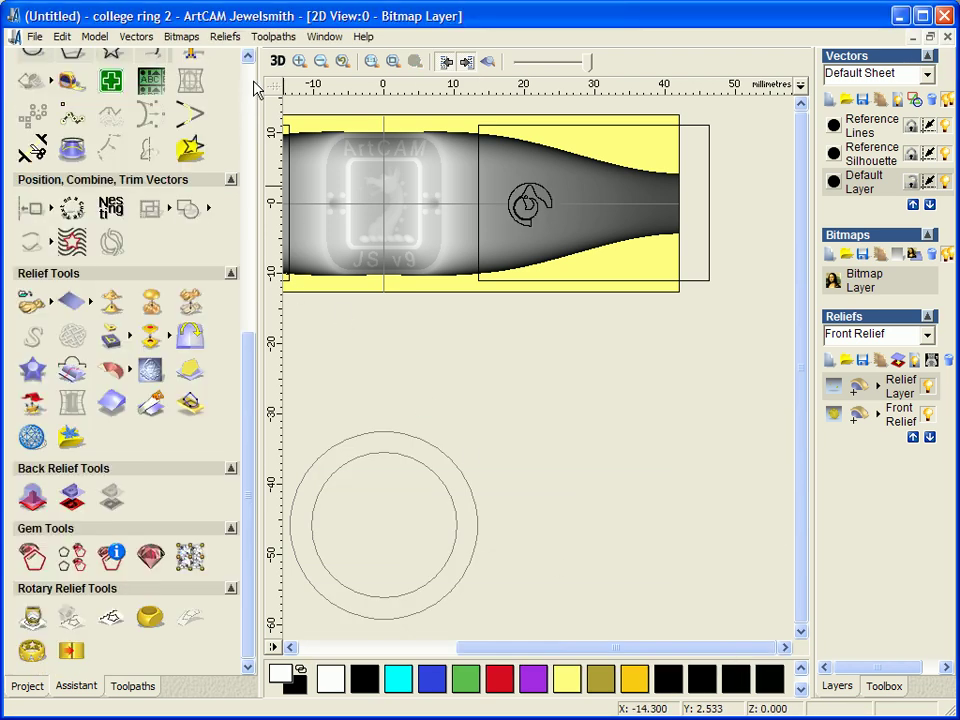
Orbit the ring in 3D to check the embossed rams on both sides
click(278, 61)
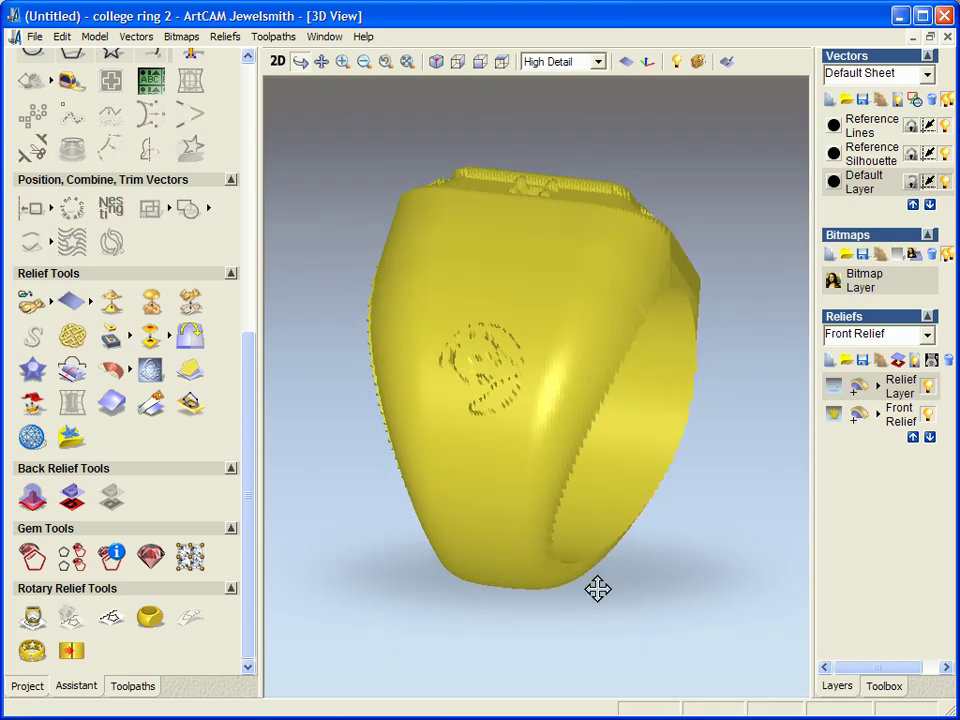
drag(598, 588, 725, 372)
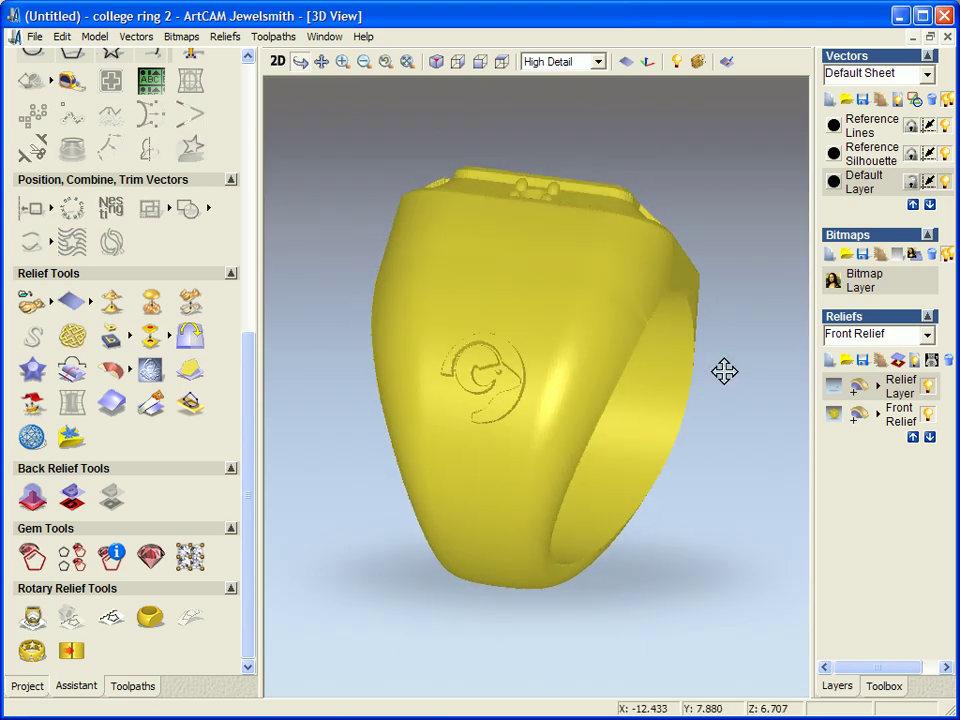
drag(725, 372, 668, 538)
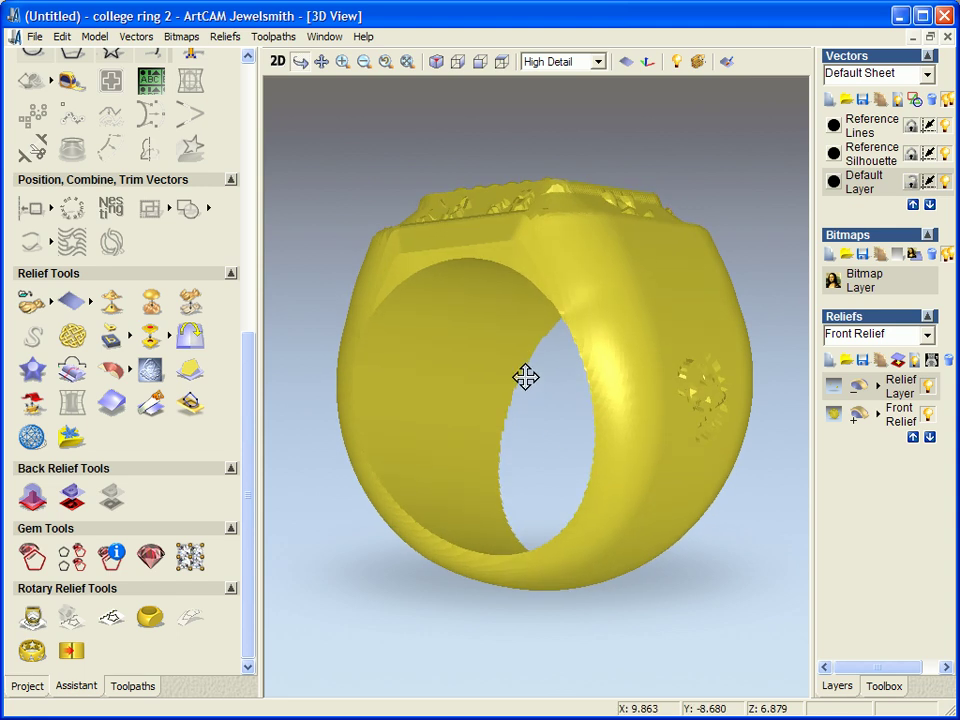
drag(525, 377, 613, 416)
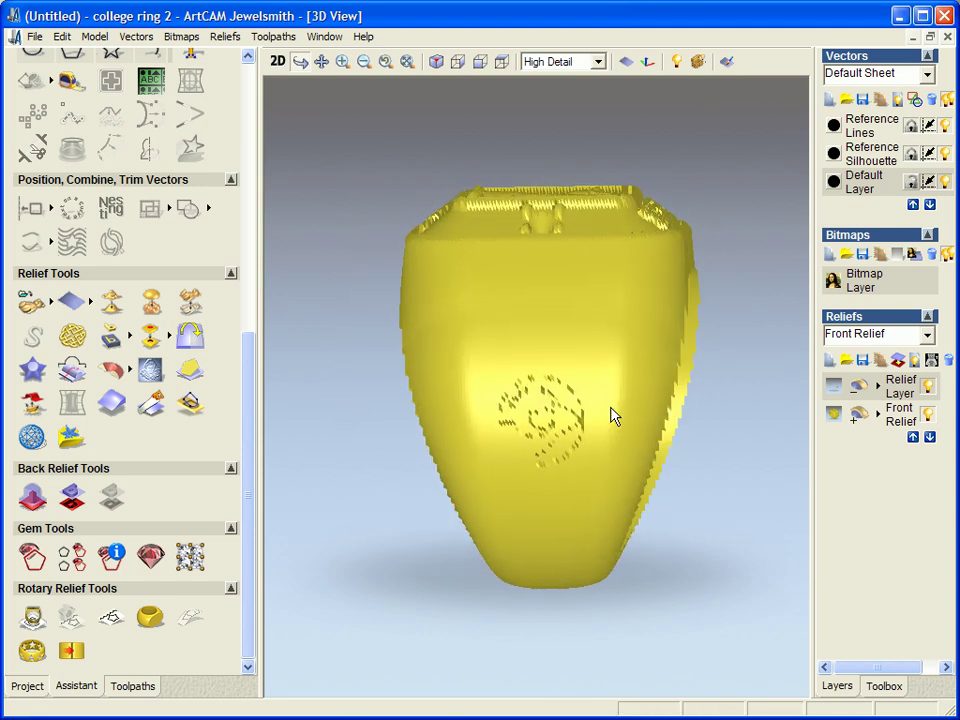
drag(615, 415, 445, 405)
text(N)
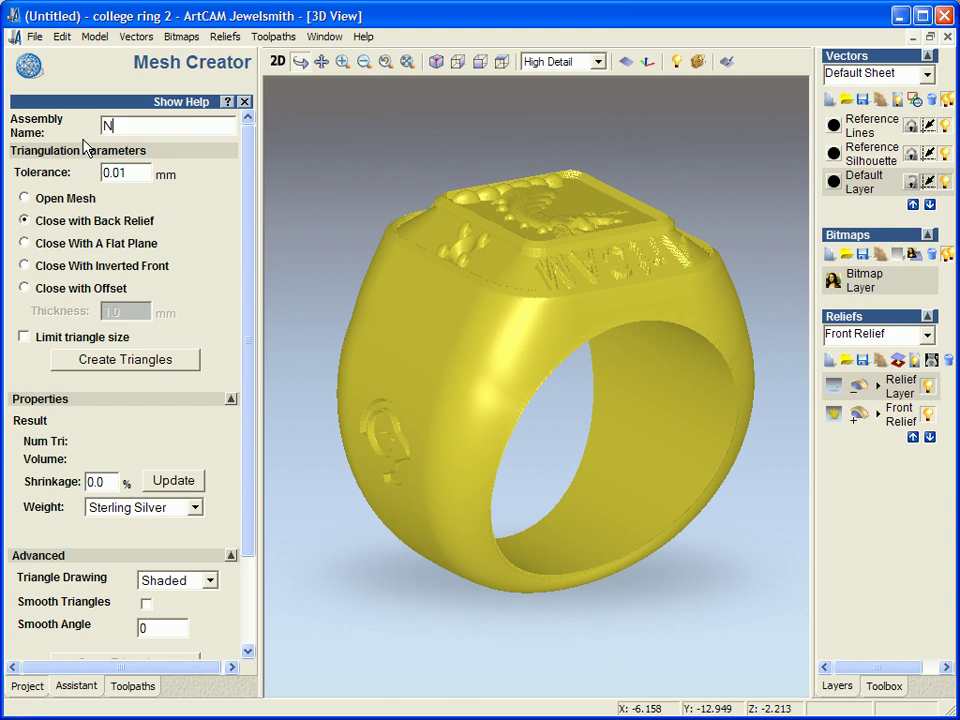
Name the assembly 'New College Ring' and create triangles closed with the back relief
text(ew Coll)
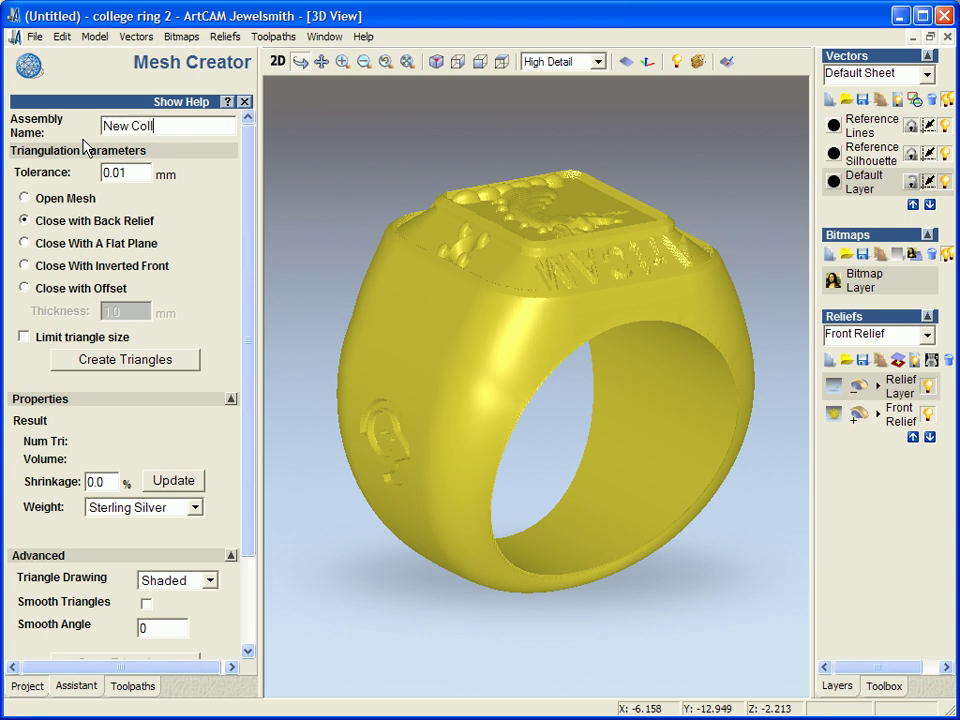
text(ege Ring)
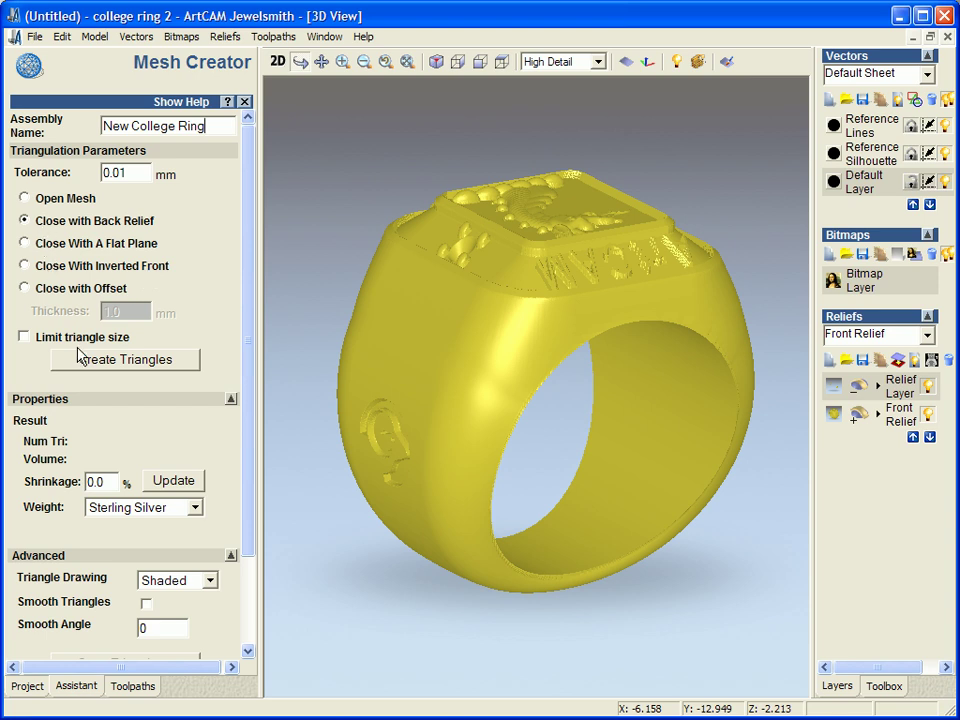
click(125, 359)
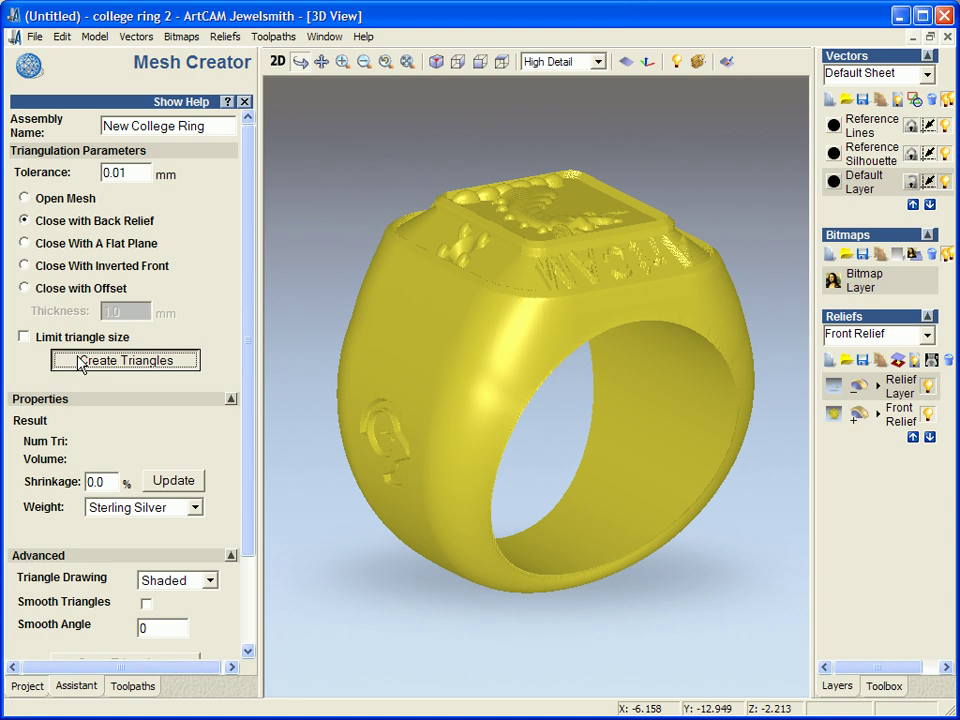
click(124, 360)
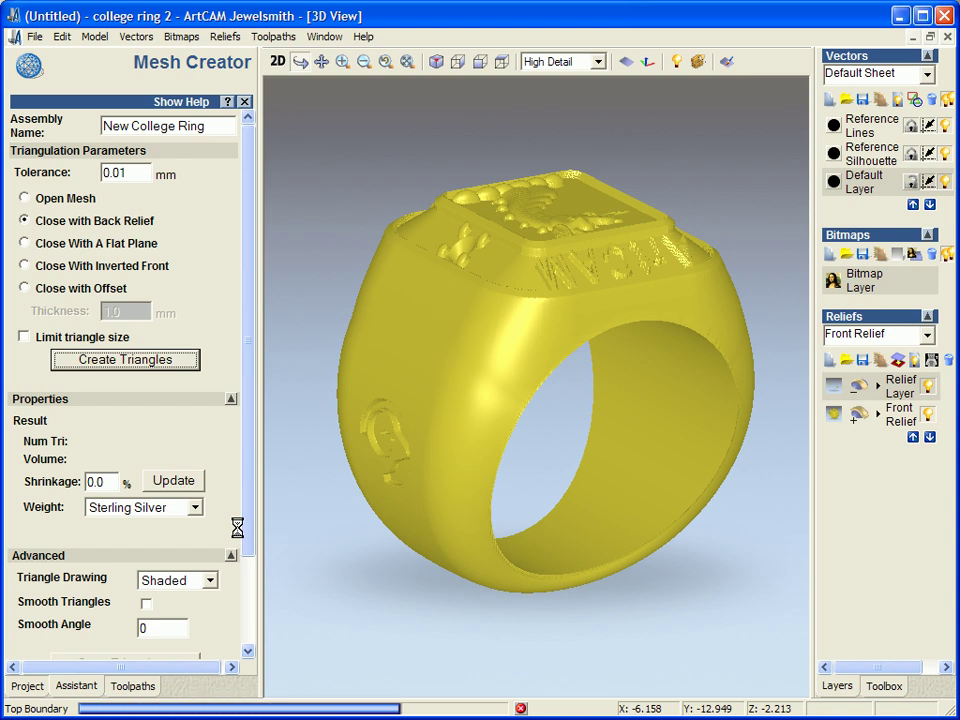
click(124, 359)
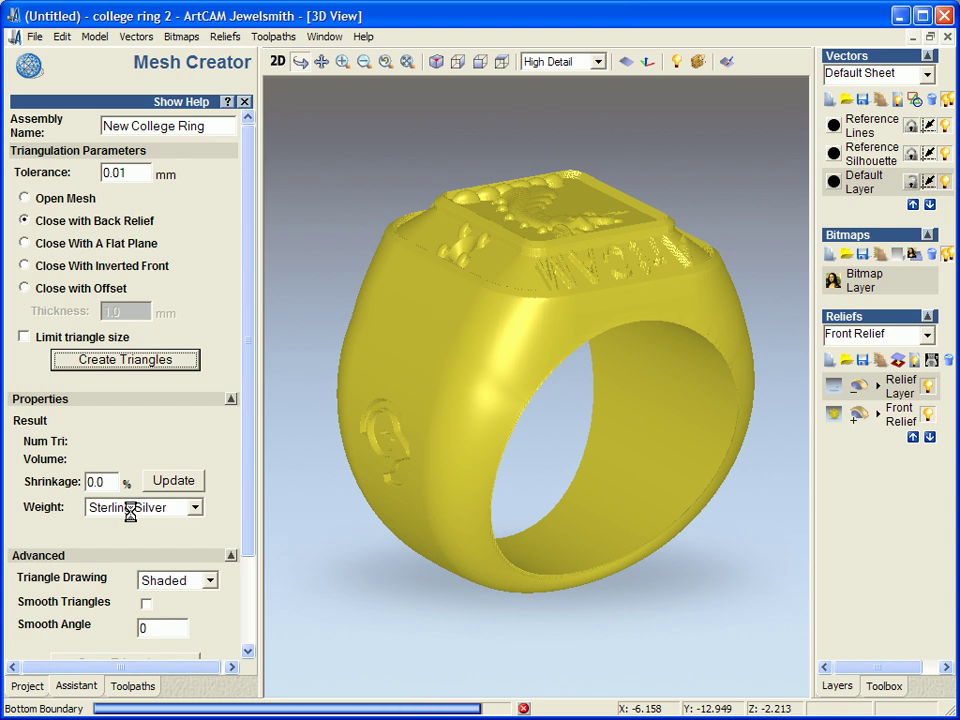
click(124, 359)
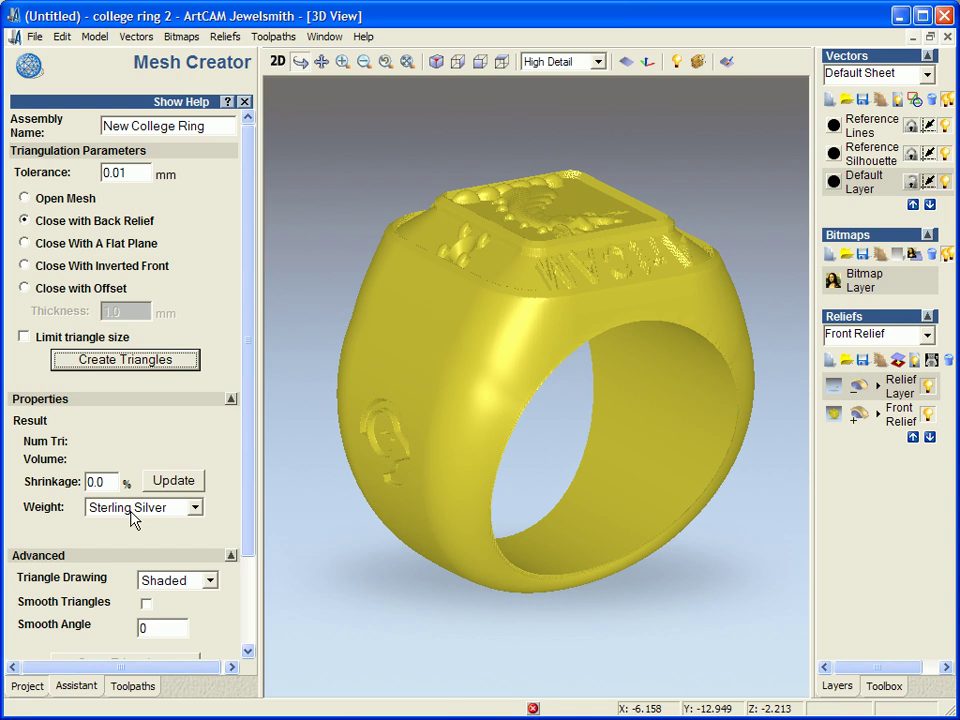
click(124, 359)
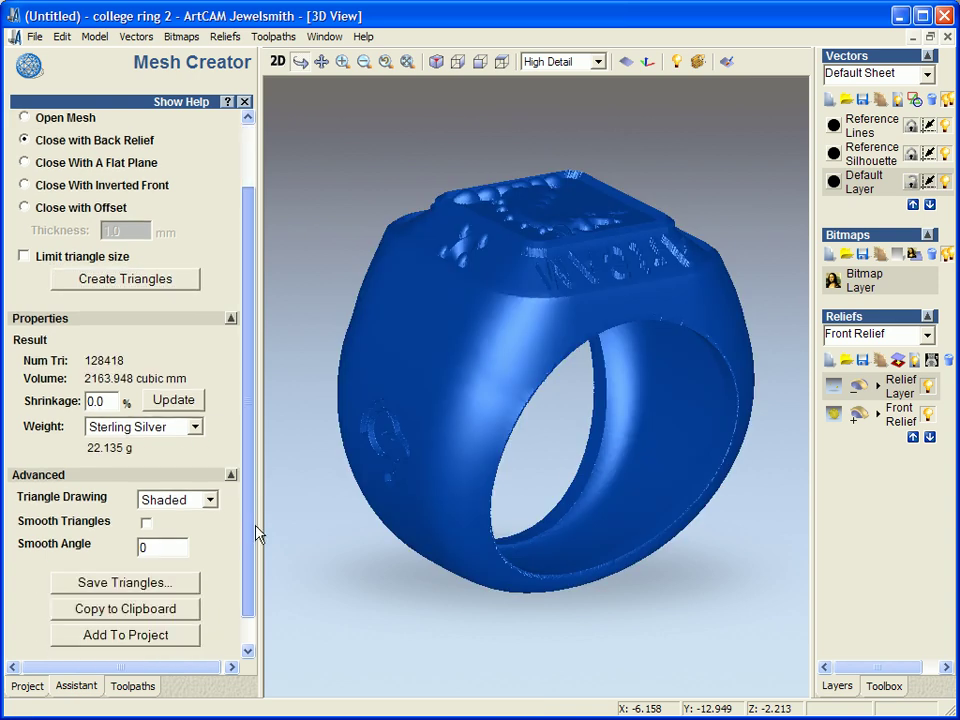
Weigh the ring in 22ct Gold (39.258 g) and add the New College Ring mesh to the project
scroll(down, 3)
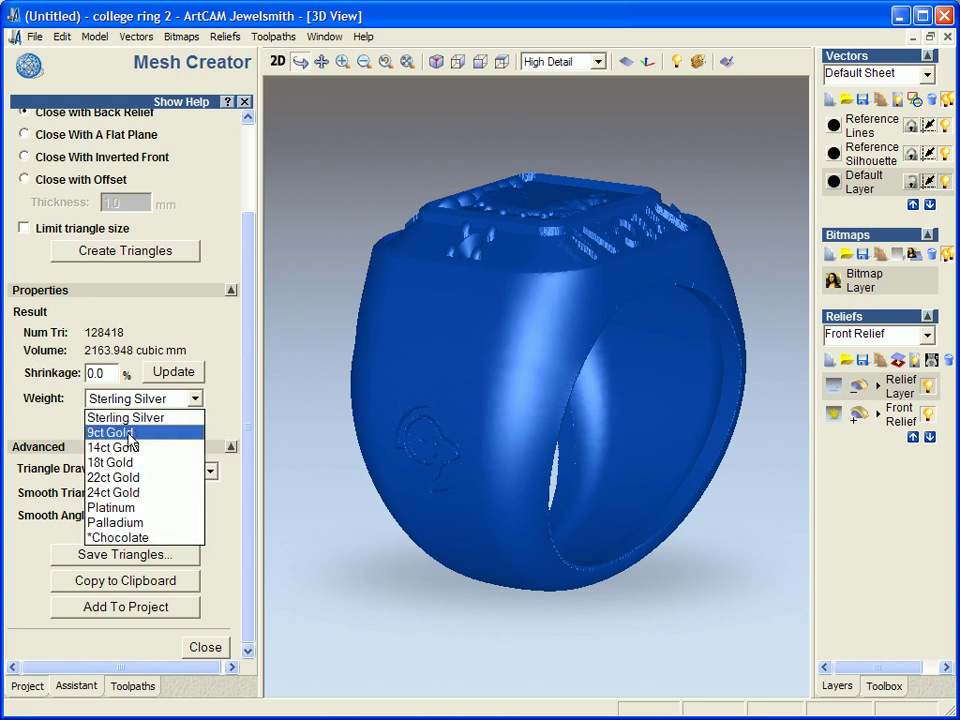
click(110, 432)
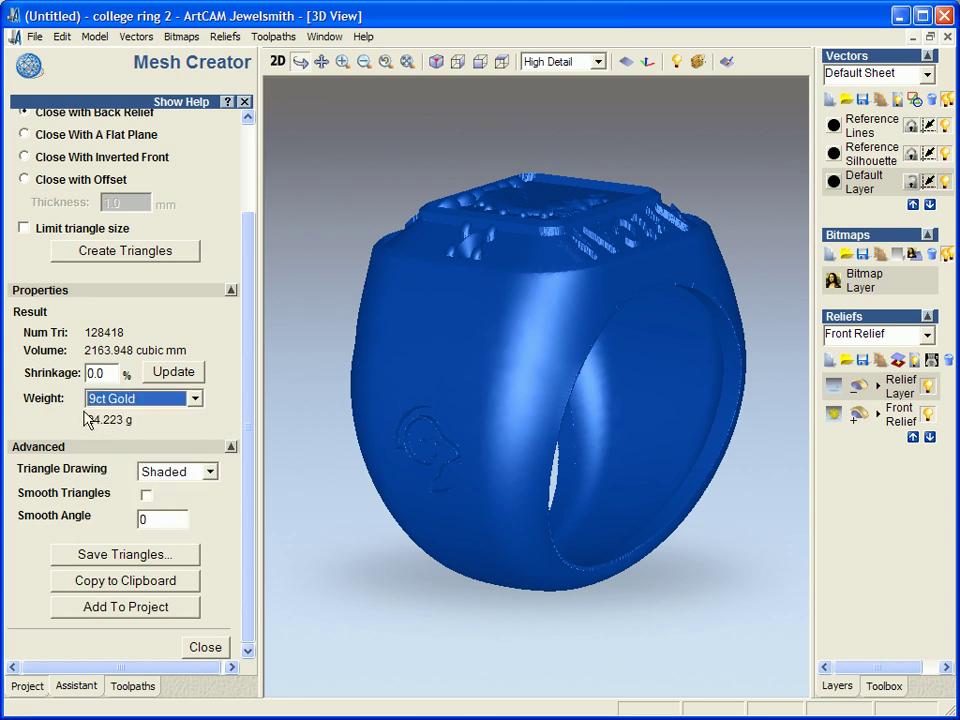
click(143, 398)
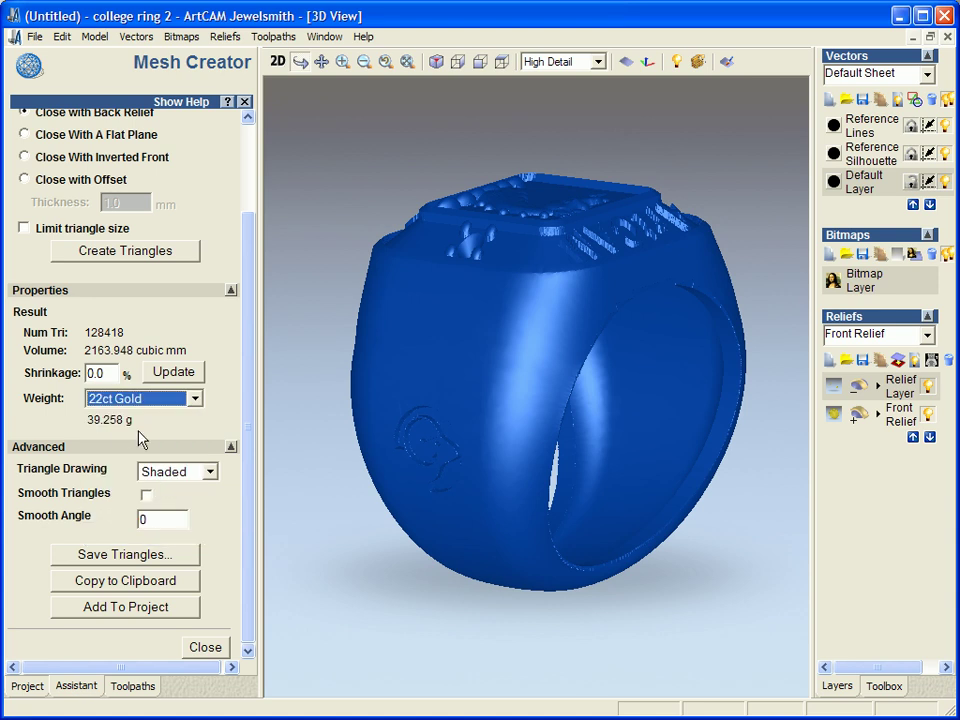
mouse_move(107, 547)
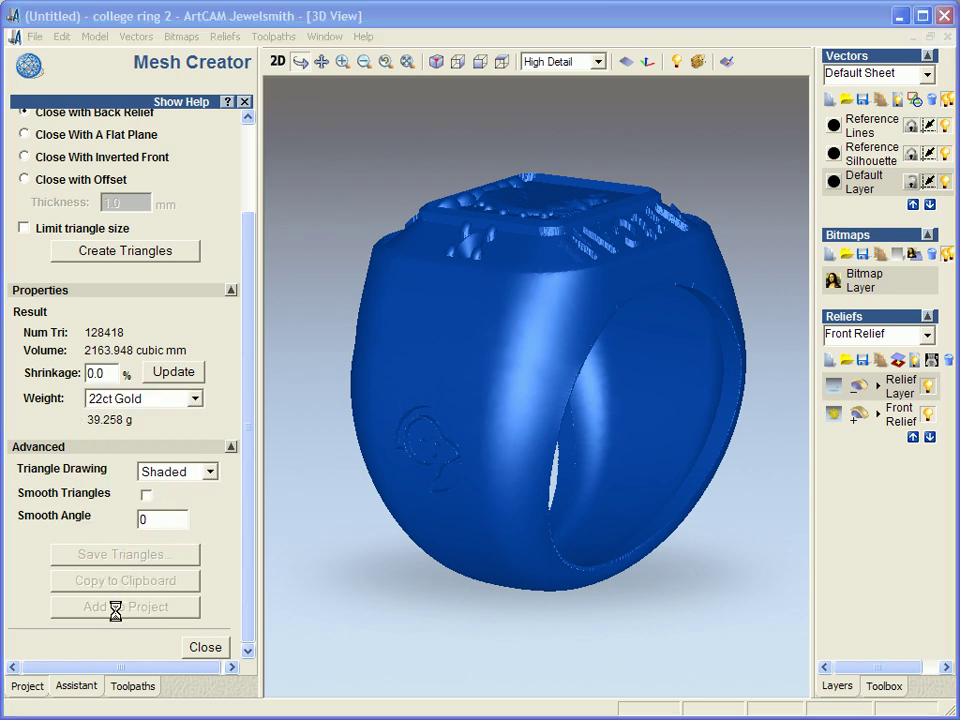
click(124, 607)
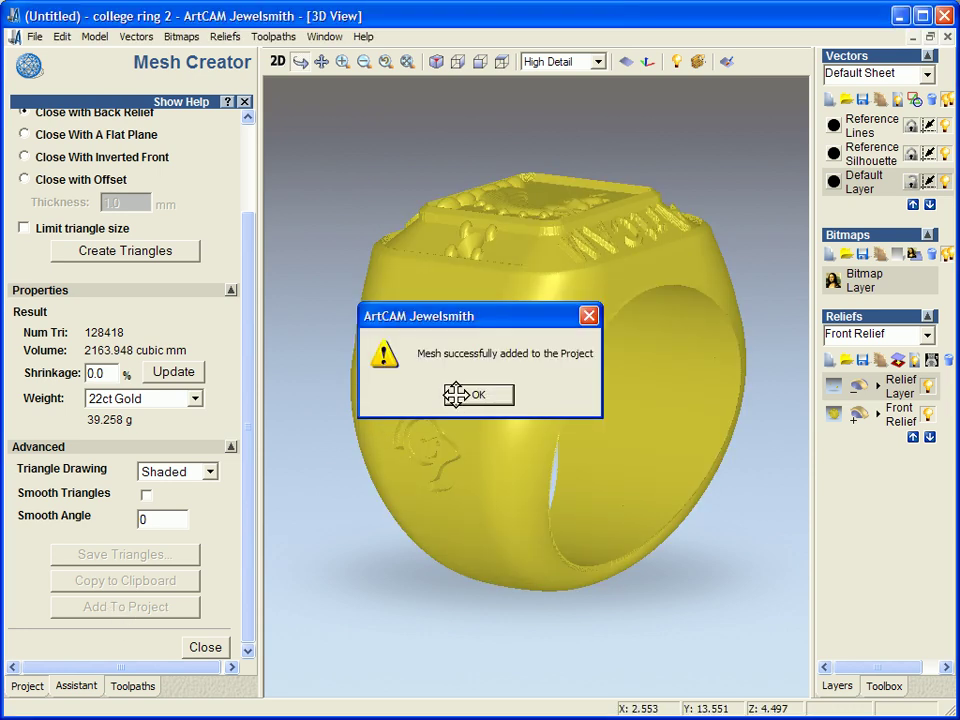
click(479, 394)
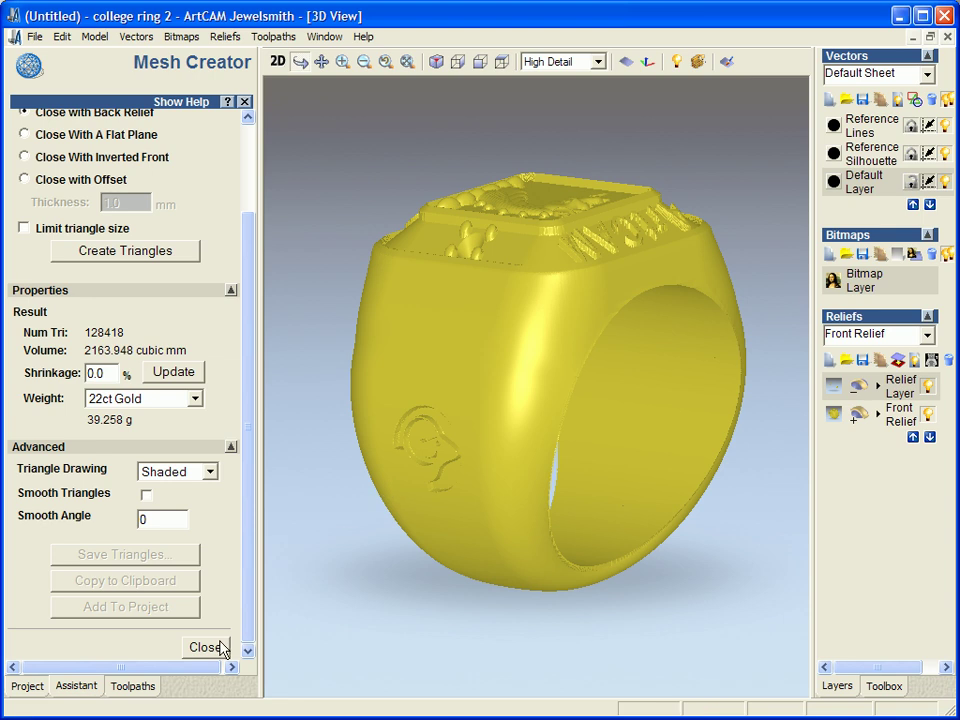
Close the college ring 2 model from the project tree without updating the project
click(207, 647)
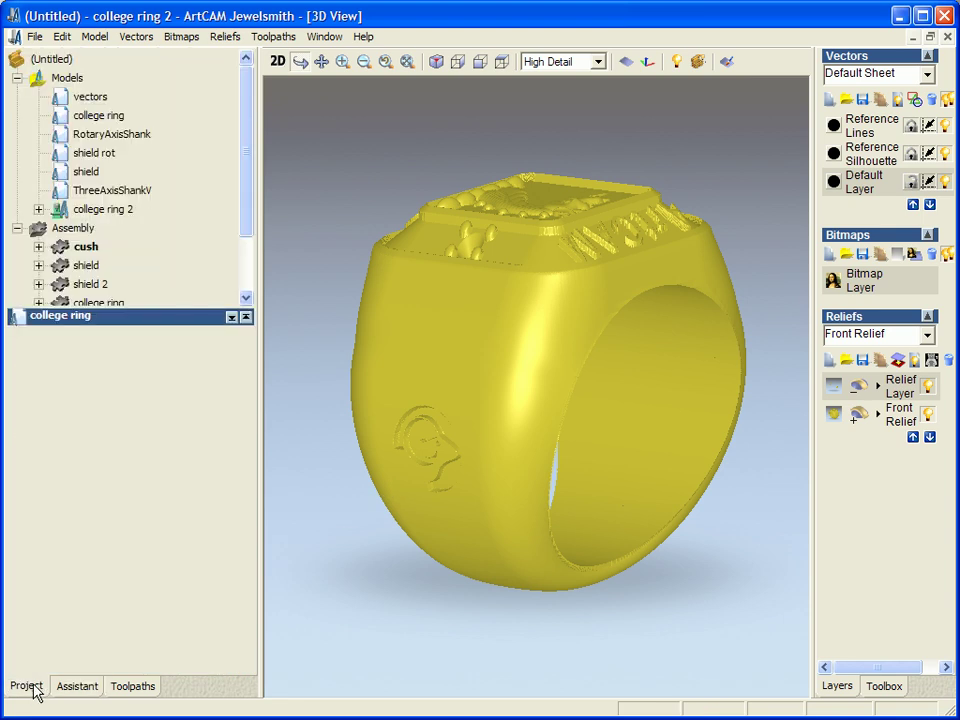
right_click(103, 209)
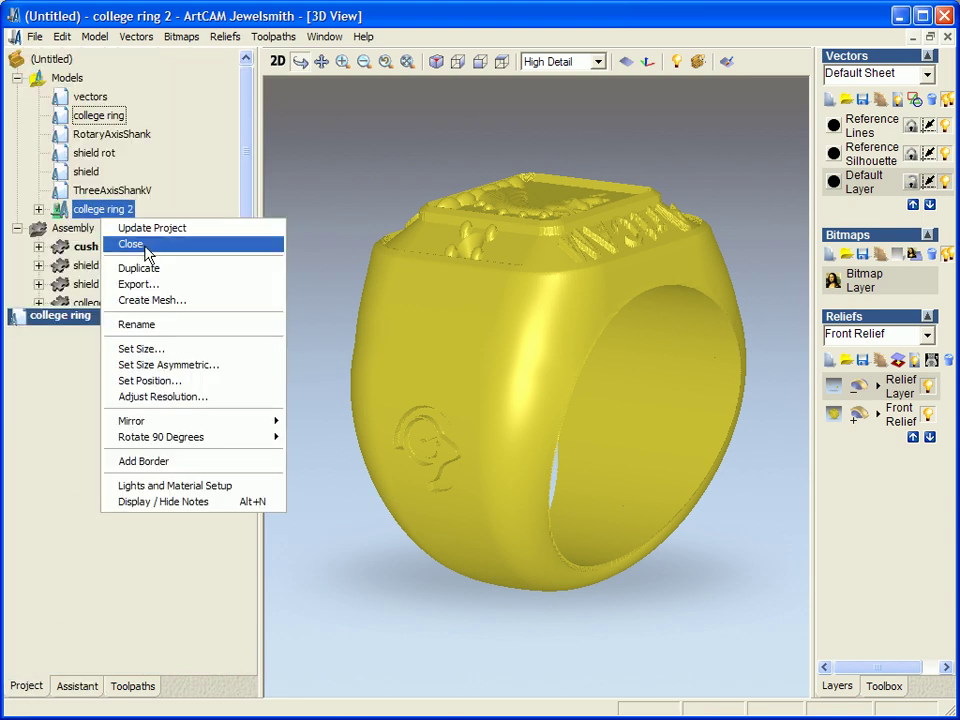
click(130, 244)
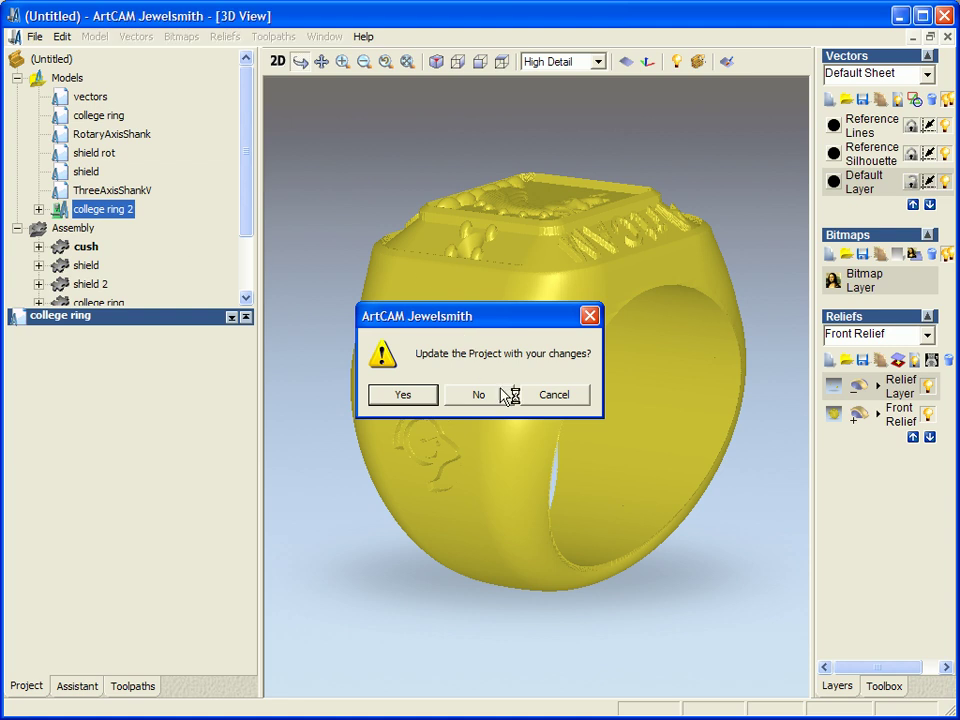
click(478, 394)
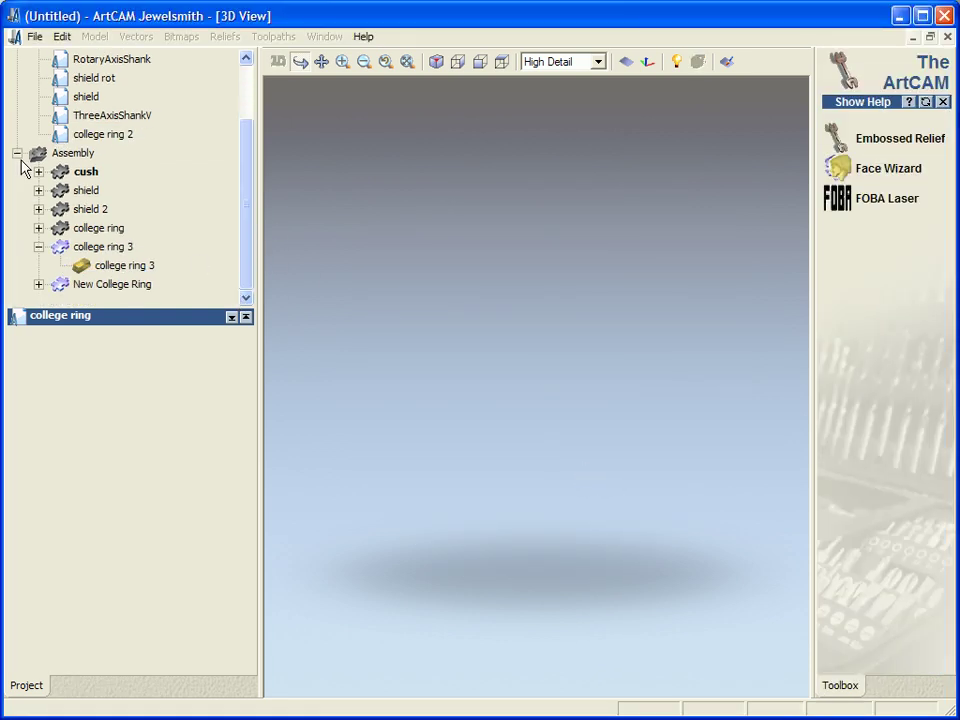
Show the assembly with college ring 3 hidden, then orbit the gold ring to view its sides and top
right_click(72, 152)
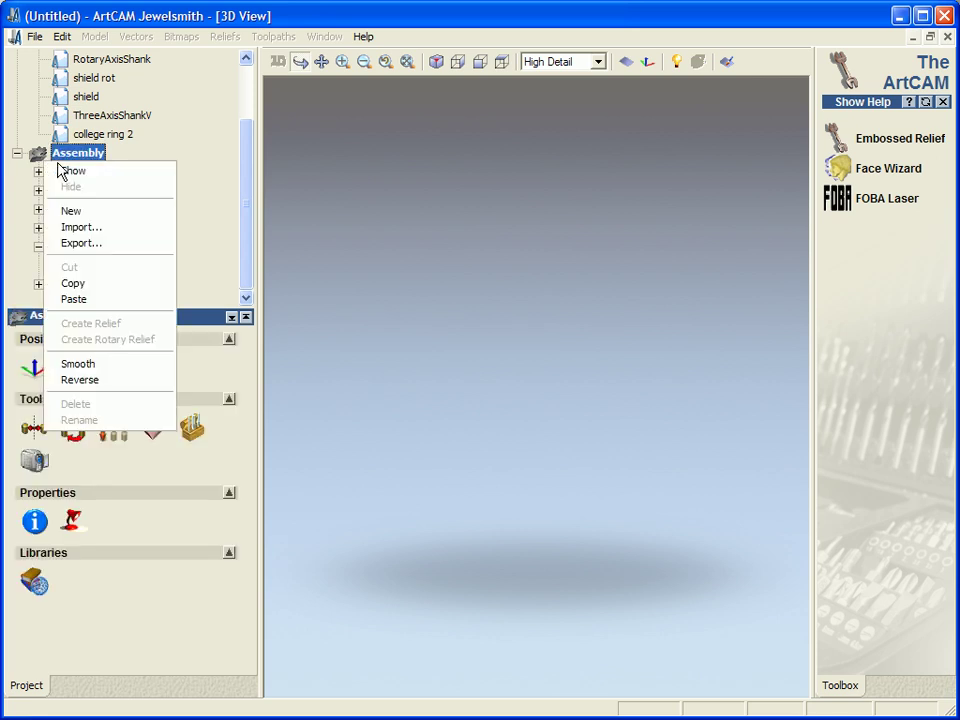
click(73, 170)
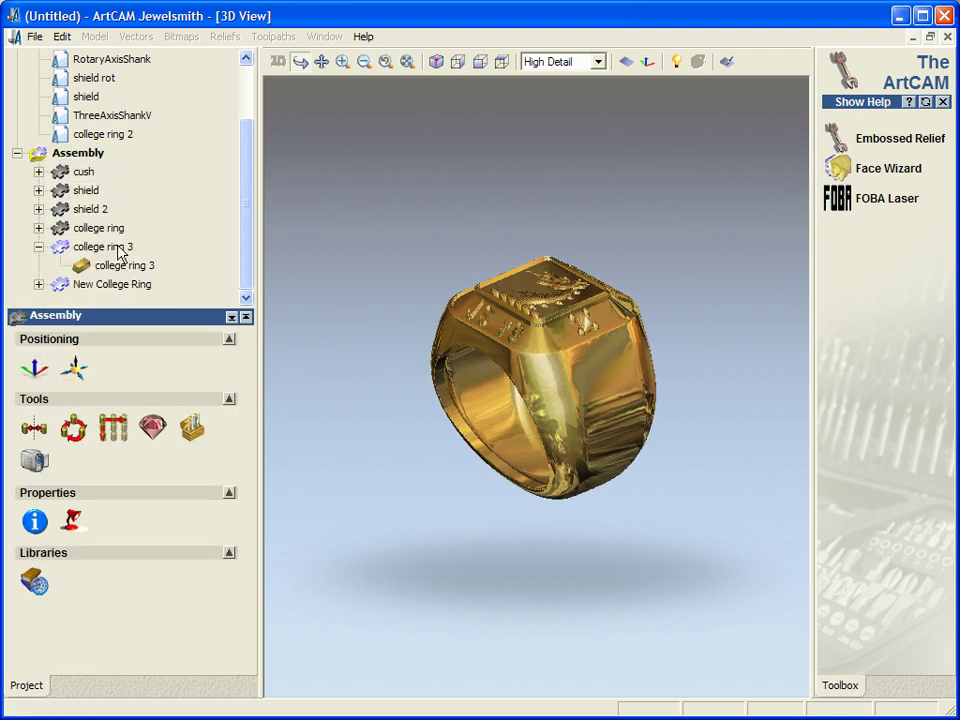
click(78, 152)
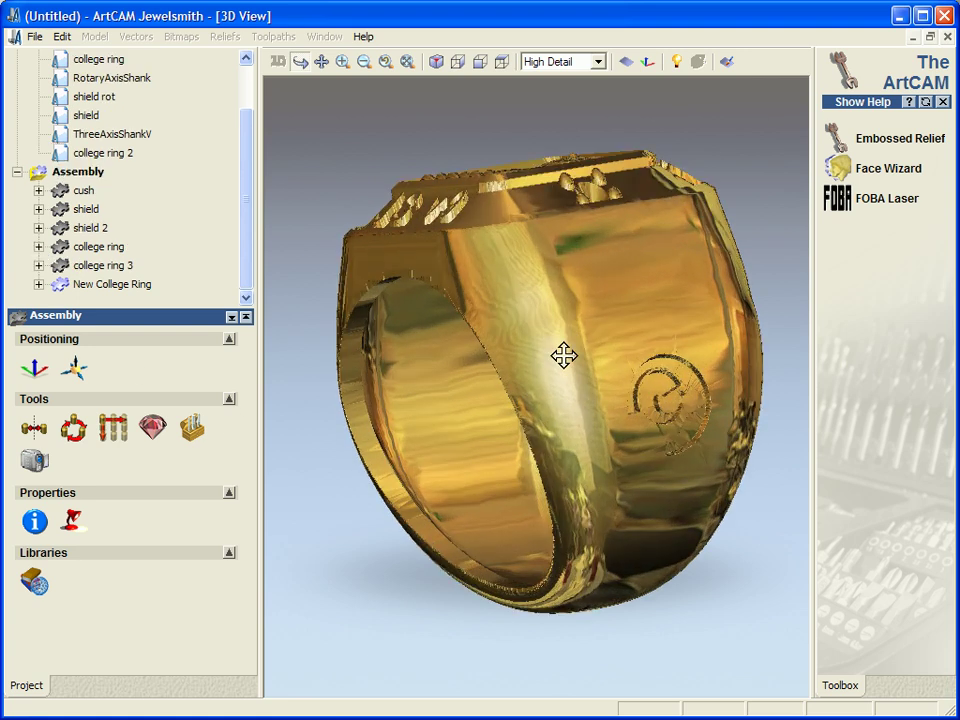
mouse_move(750, 376)
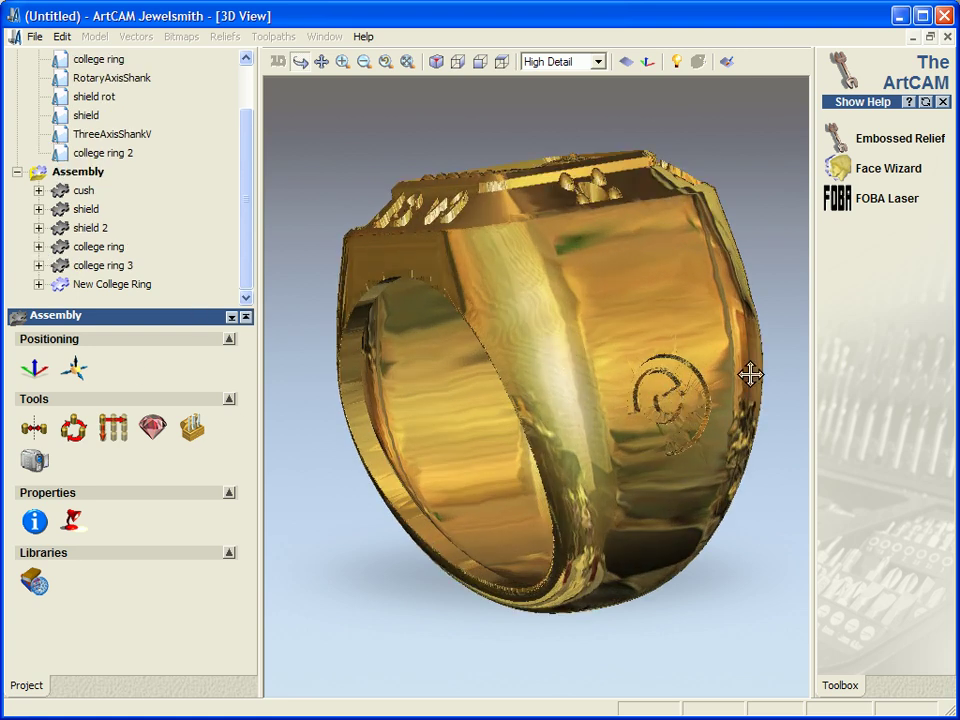
drag(750, 375, 695, 432)
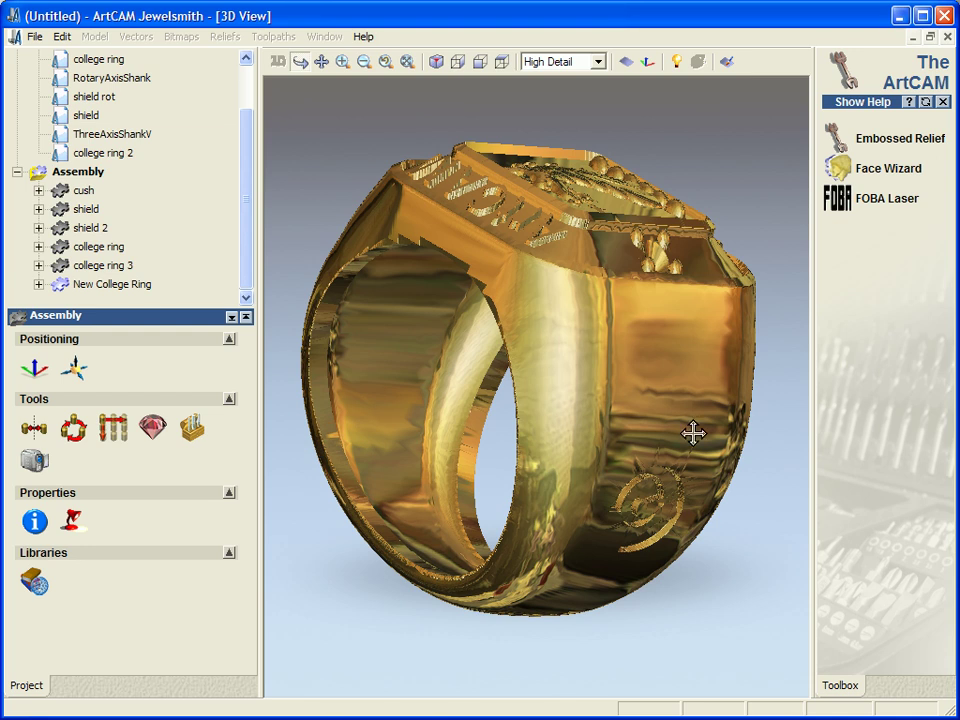
drag(694, 433, 546, 478)
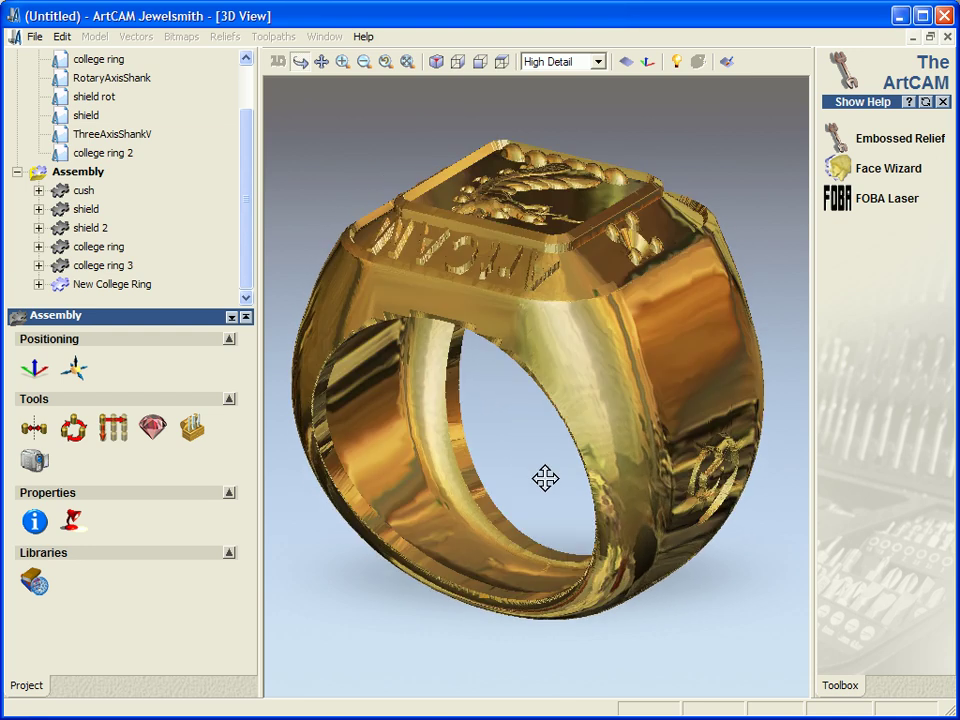